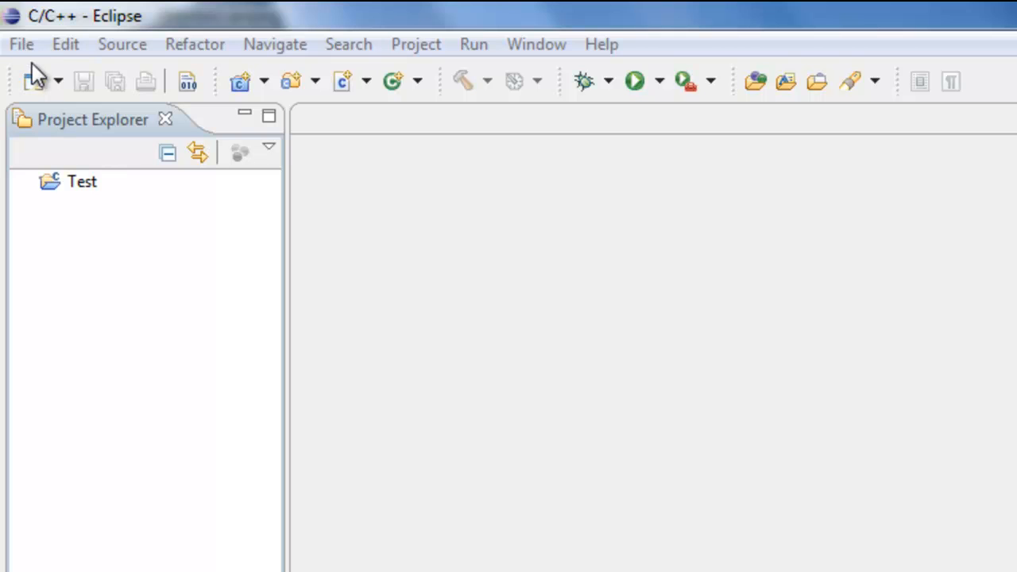
- Create FirstProject as an empty executable C++ project with the MinGW GCC toolchain
left_click(20, 44)
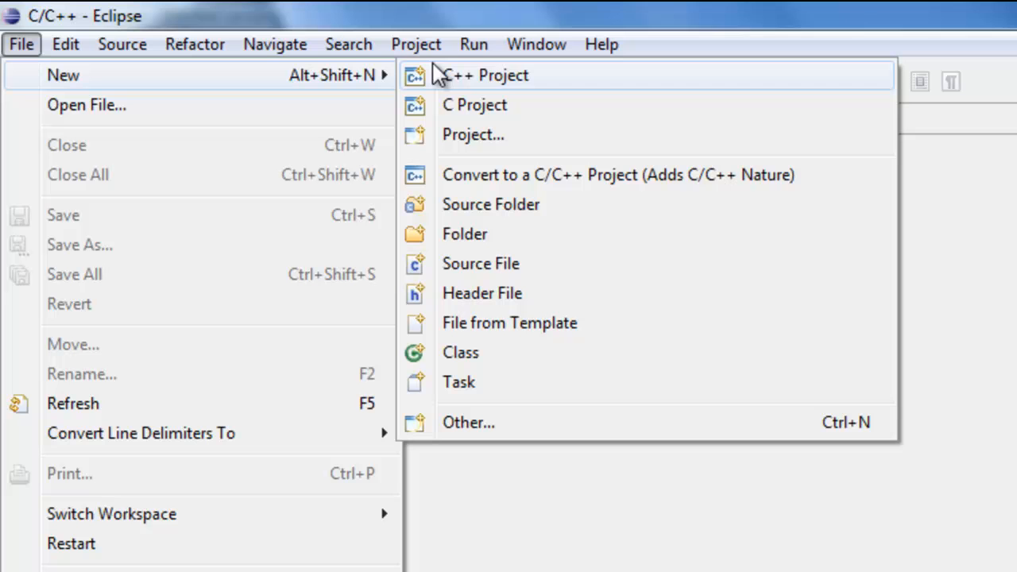
mouse_move(546, 83)
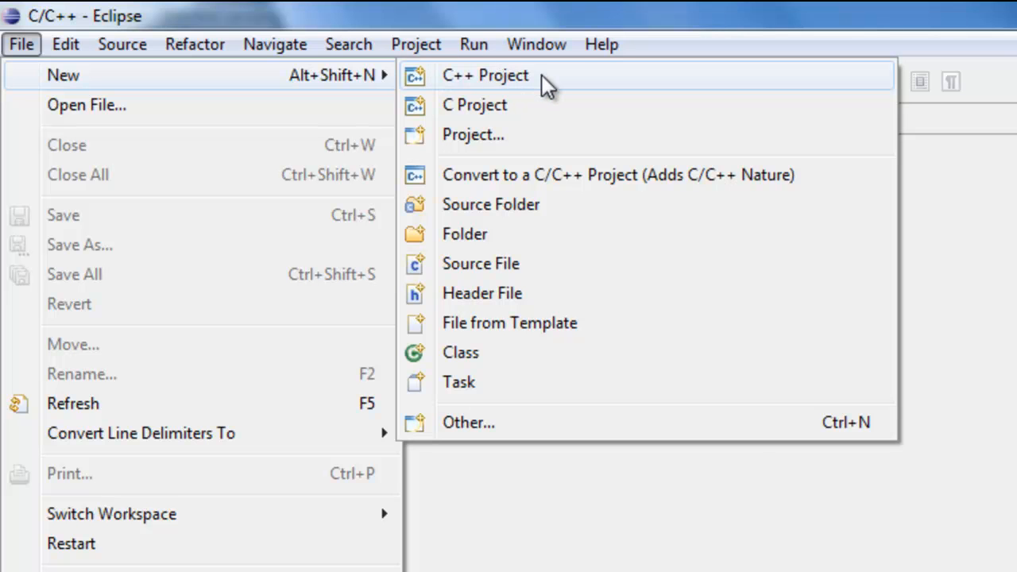
left_click(485, 75)
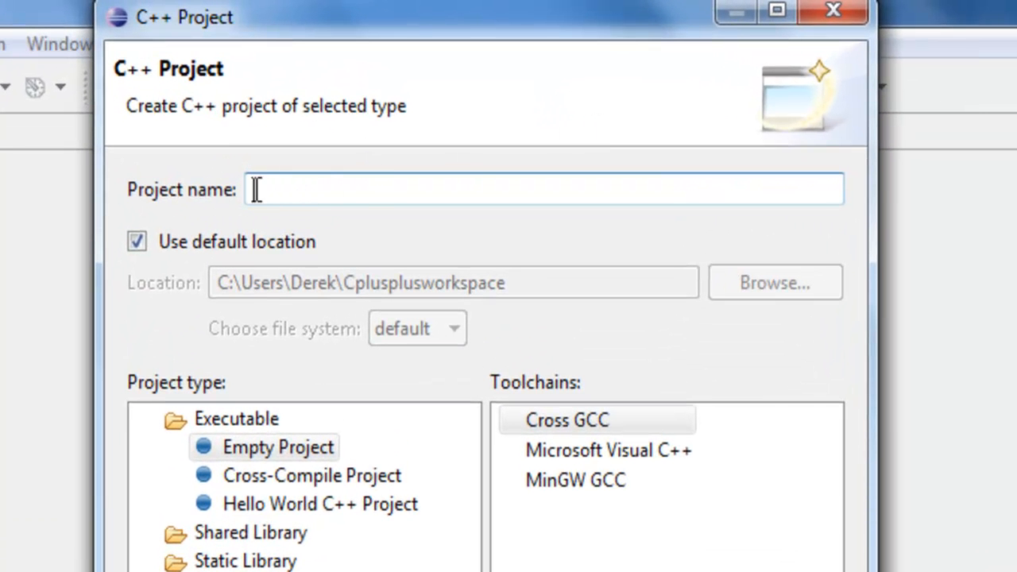
mouse_move(328, 189)
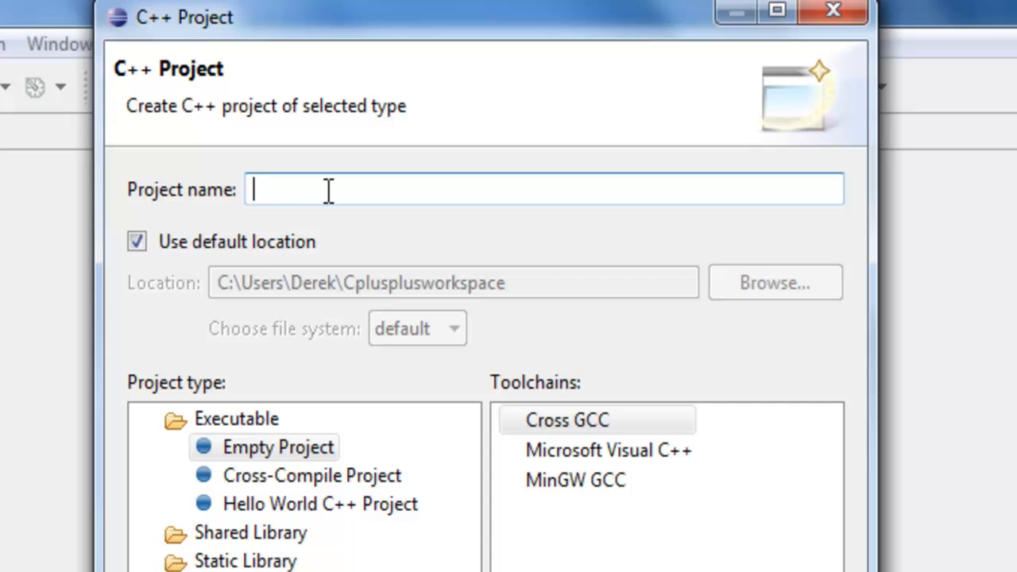
type("Fir")
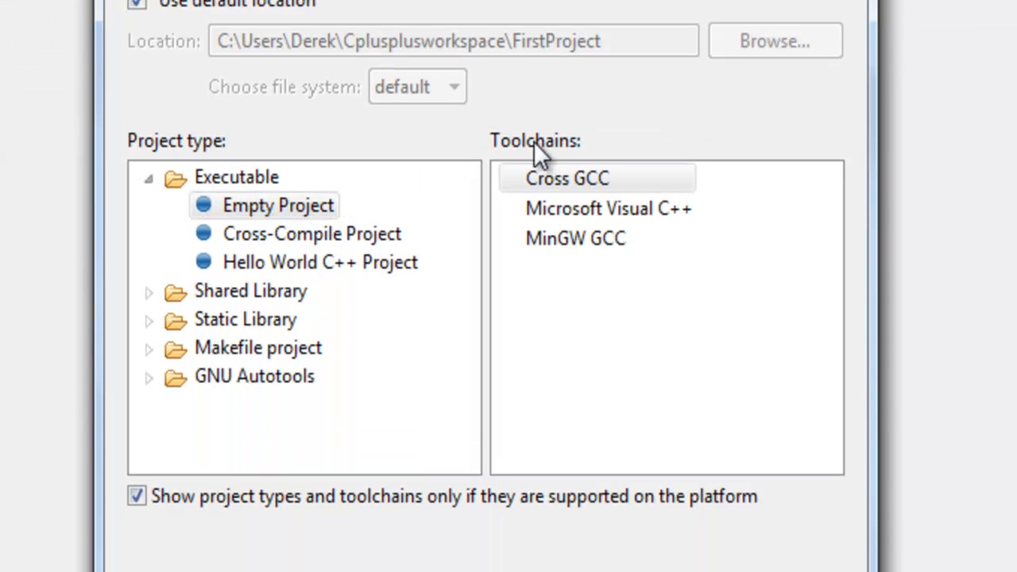
left_click(575, 238)
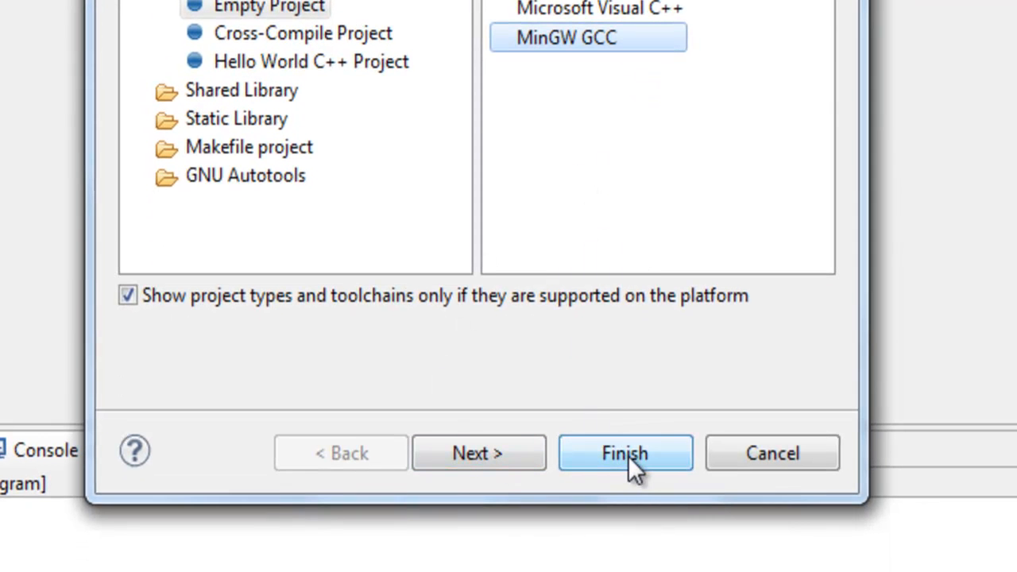
left_click(624, 452)
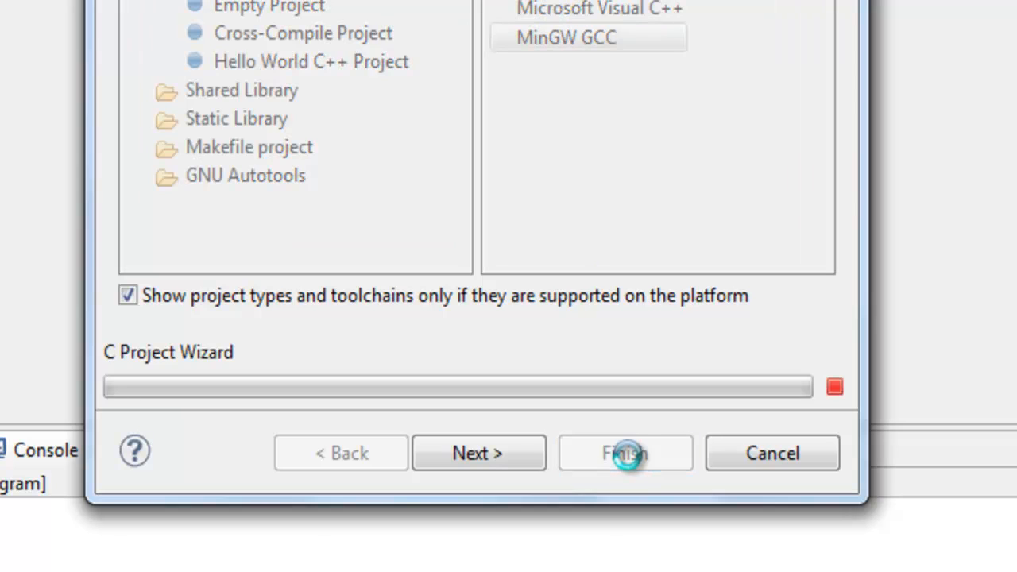
left_click(624, 452)
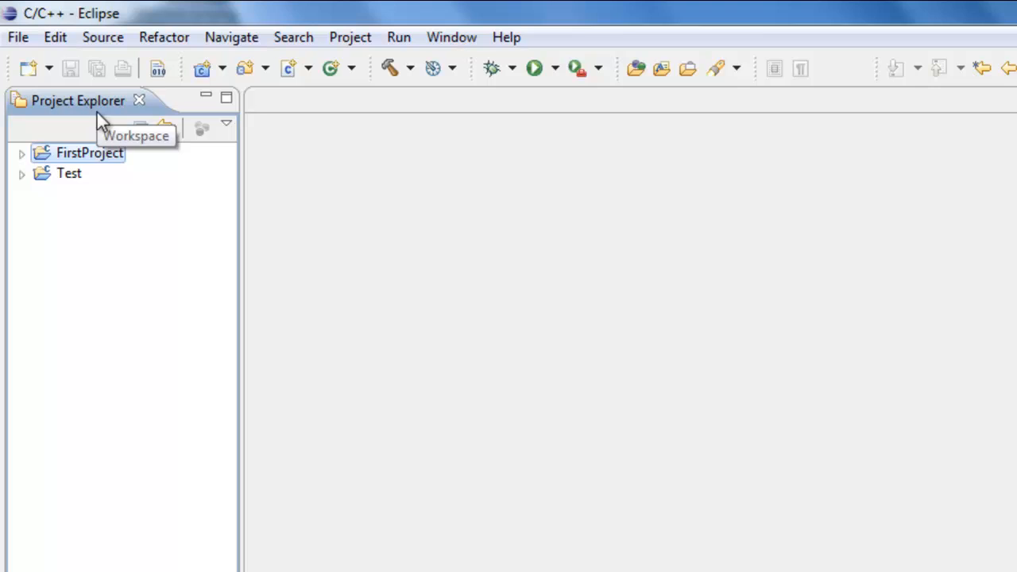
mouse_move(96, 159)
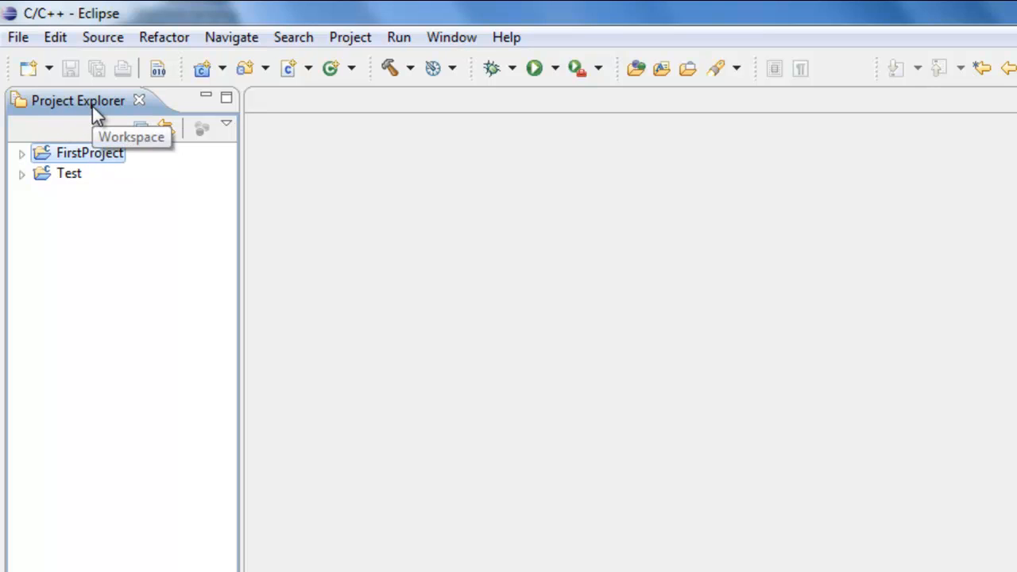
left_click(452, 37)
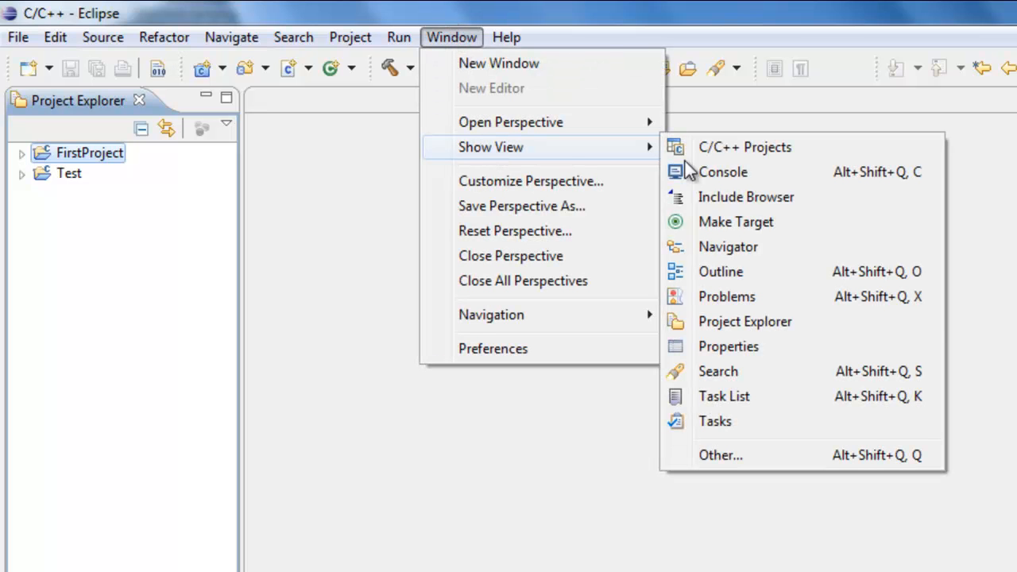
mouse_move(813, 327)
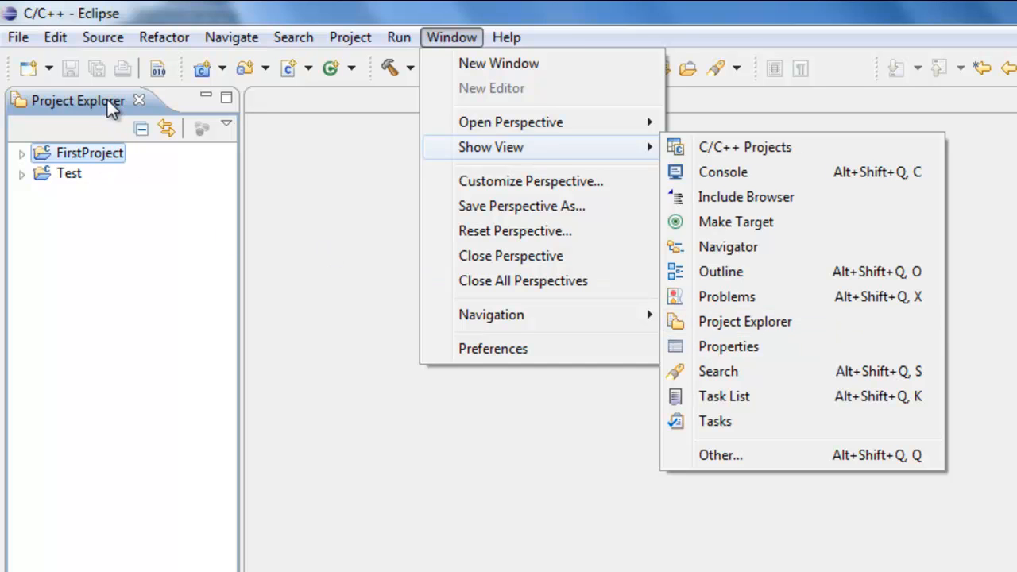
left_click(89, 152)
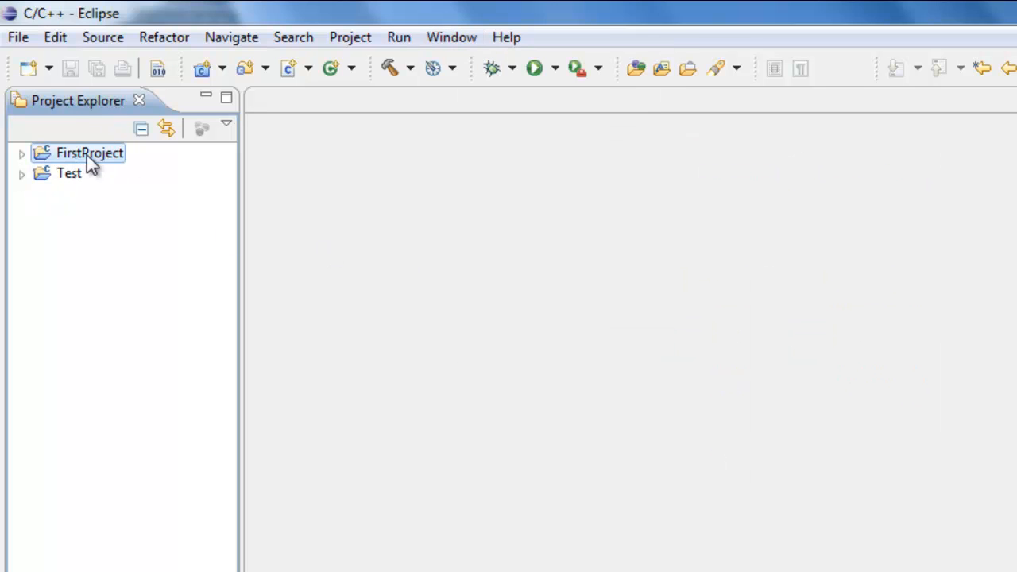
mouse_move(88, 162)
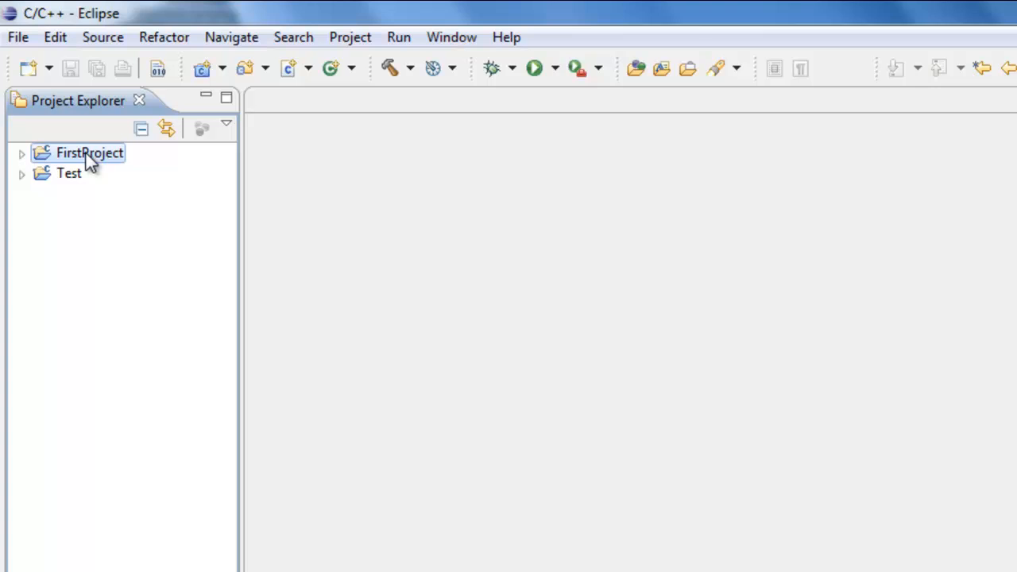
- Add a blank source file FirstProgram.cpp to FirstProject with template set to <None>
right_click(88, 153)
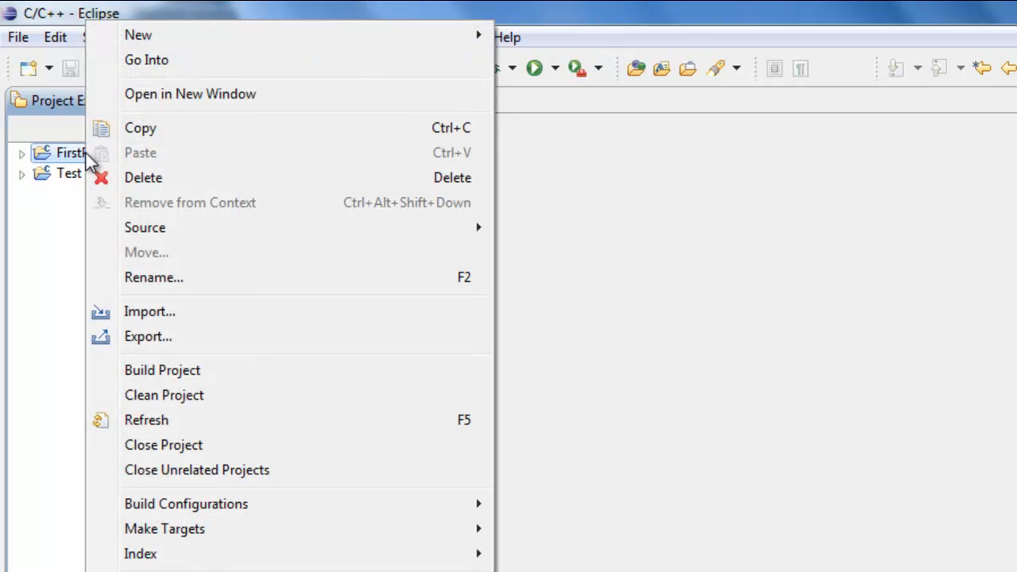
mouse_move(137, 34)
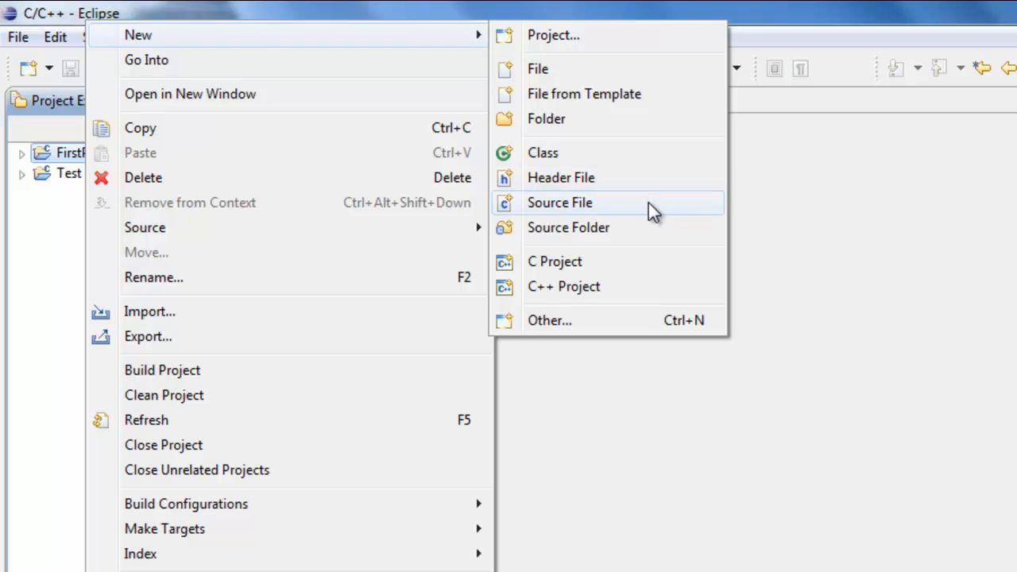
left_click(559, 202)
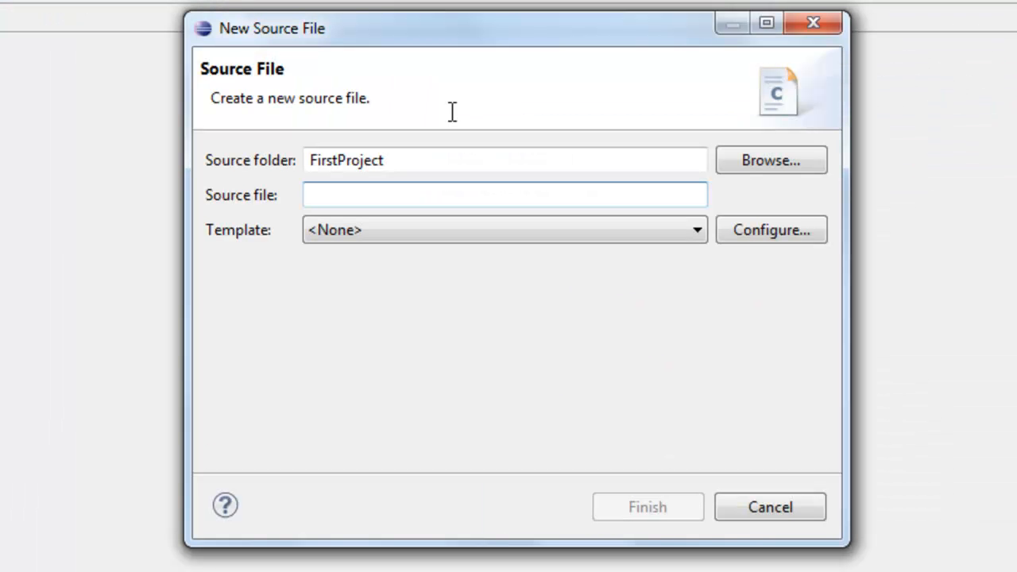
left_click(506, 194)
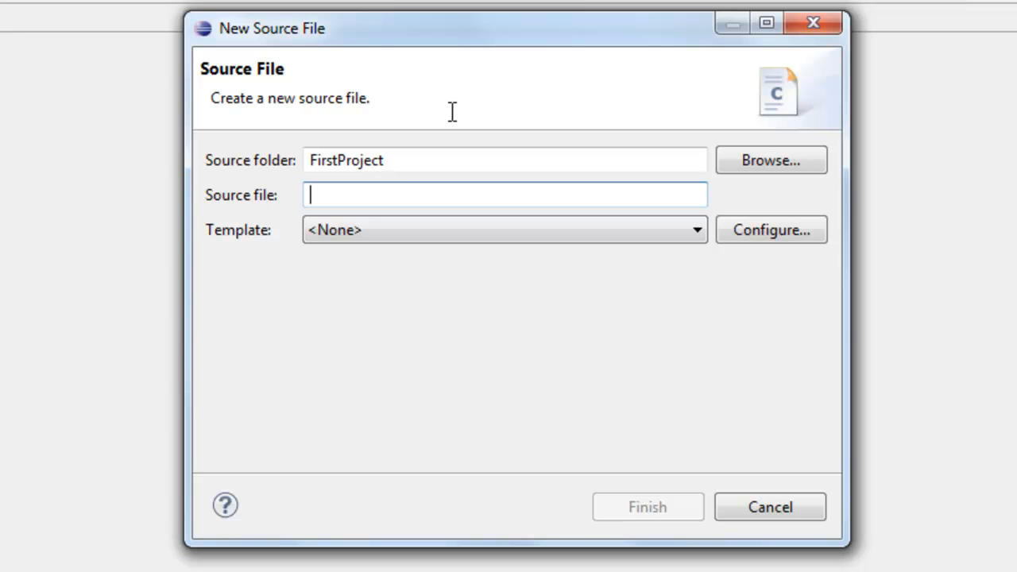
type("First")
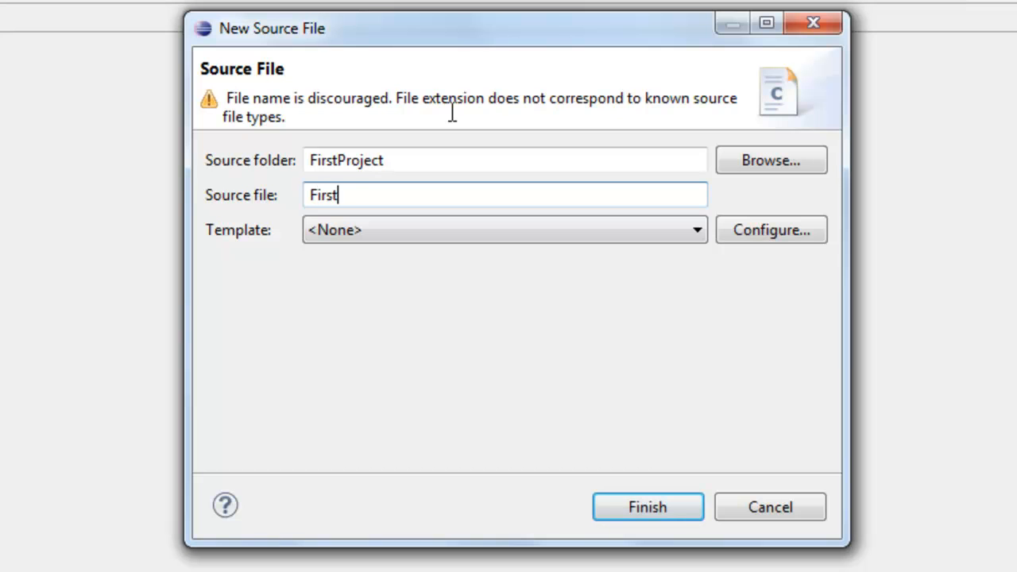
type("Program")
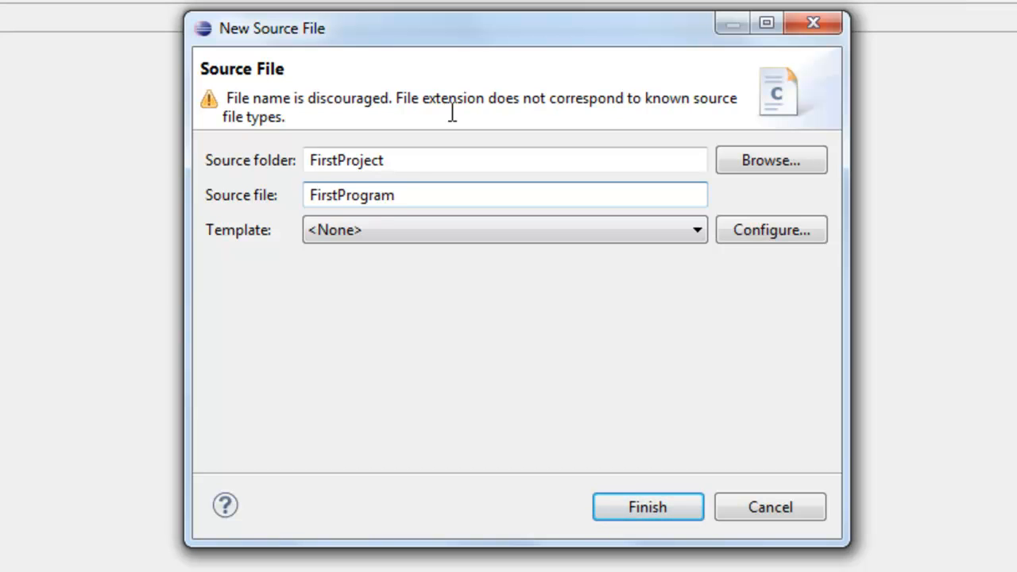
type(".c")
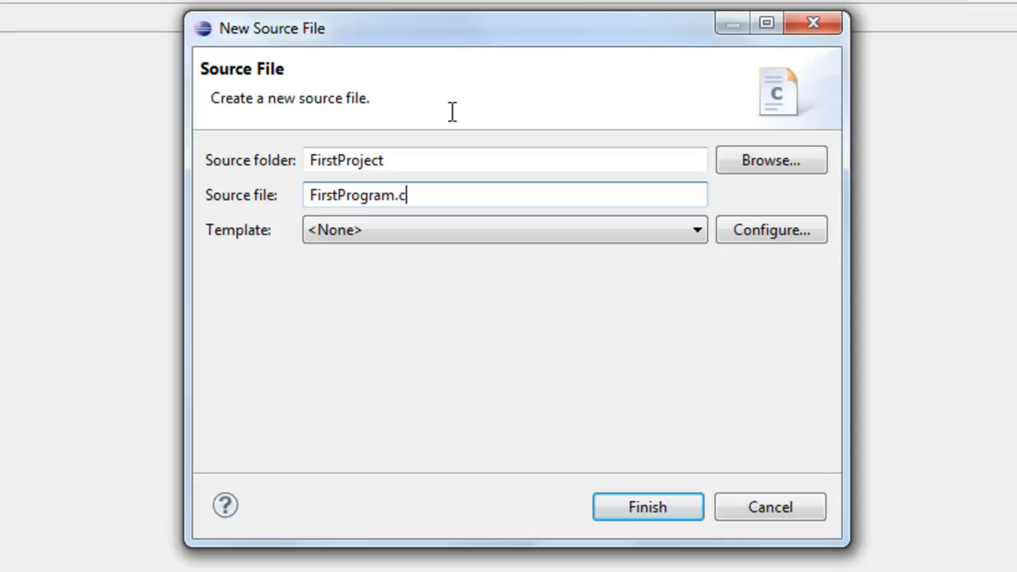
type("pp")
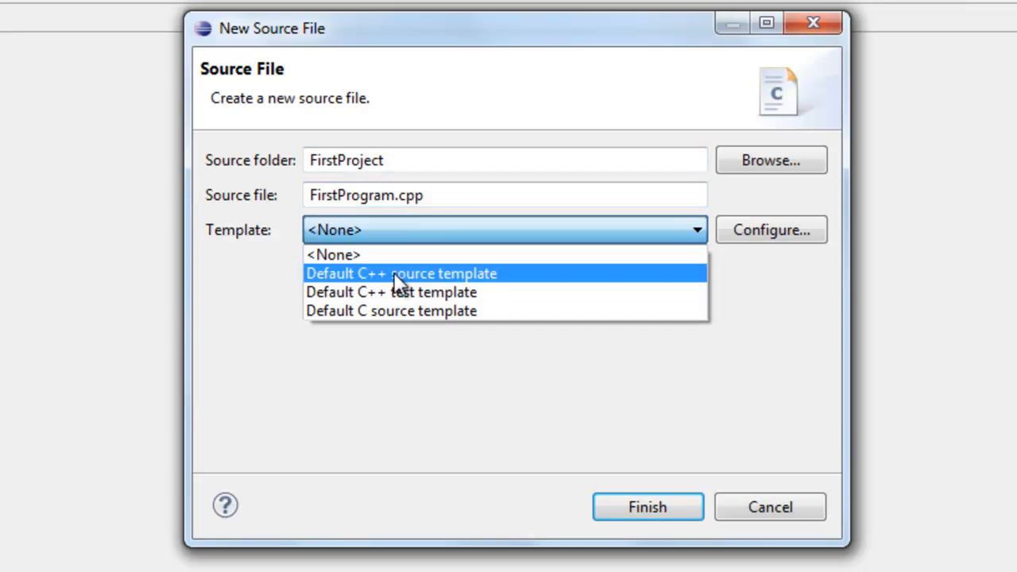
mouse_move(464, 286)
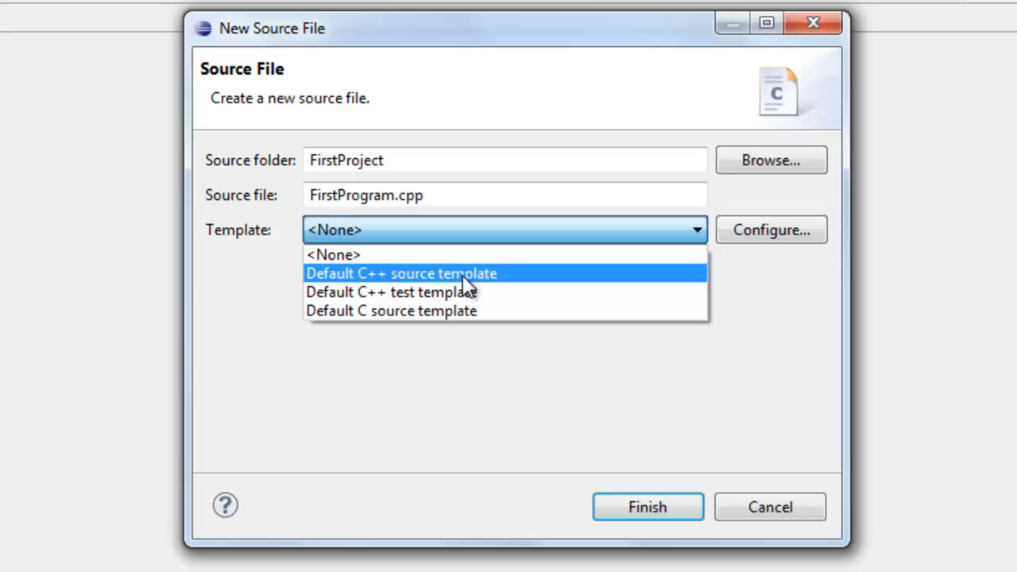
mouse_move(461, 254)
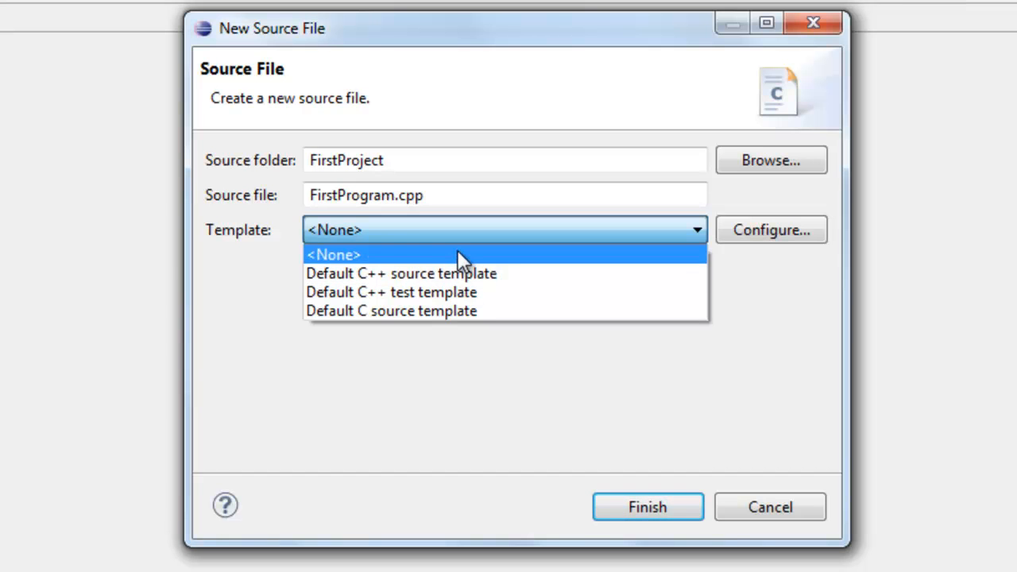
left_click(334, 254)
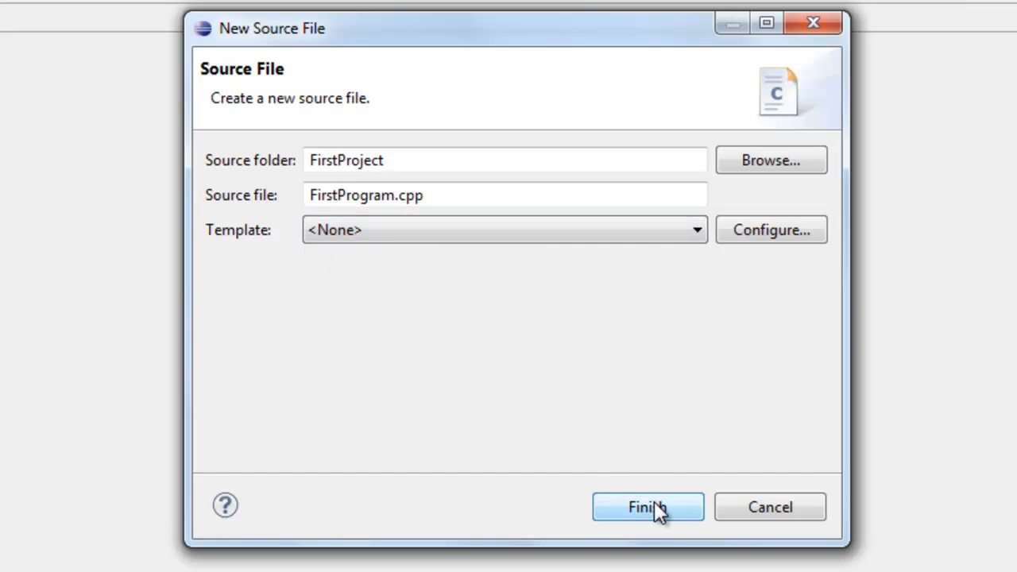
left_click(646, 507)
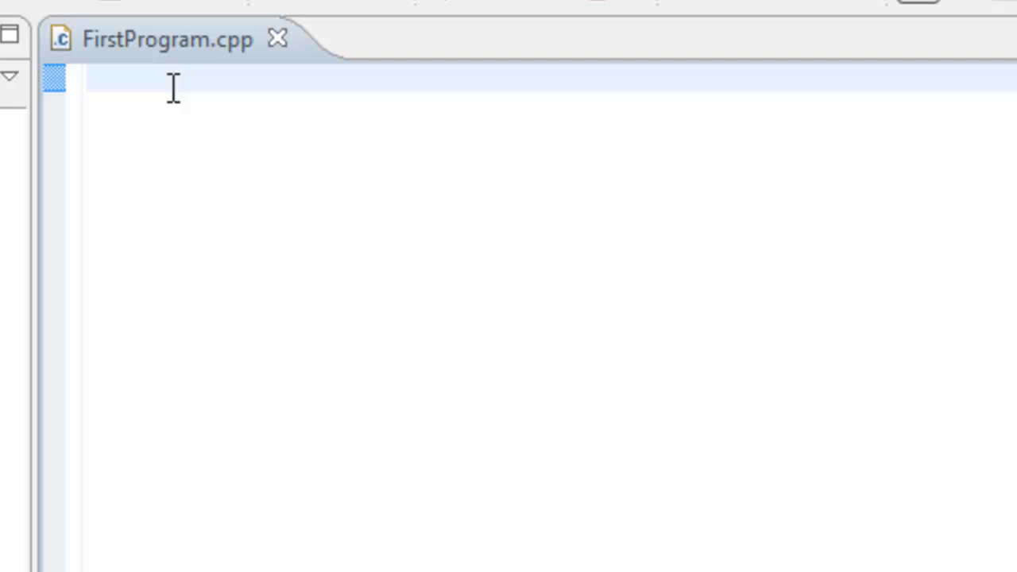
mouse_move(146, 56)
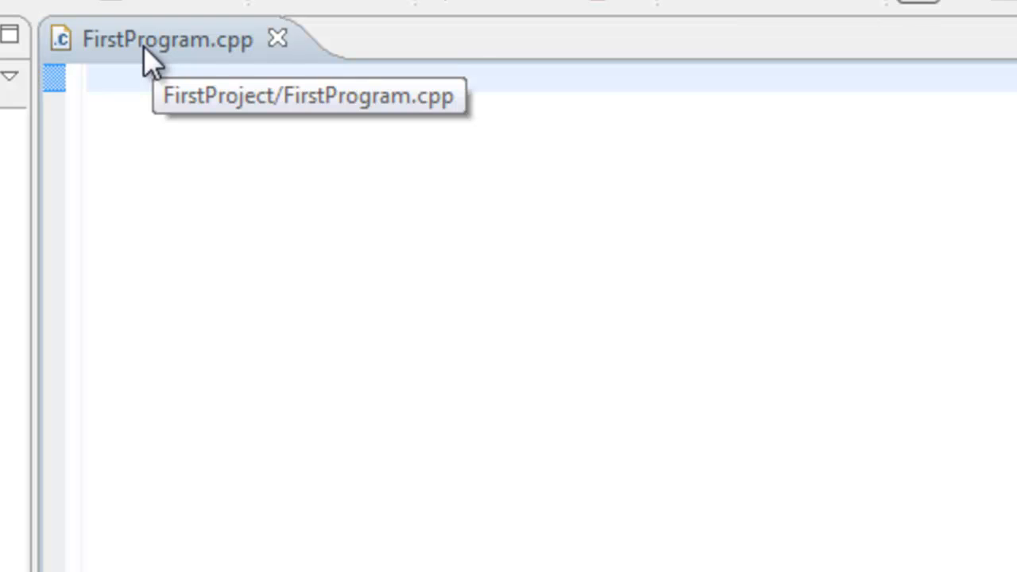
mouse_move(150, 76)
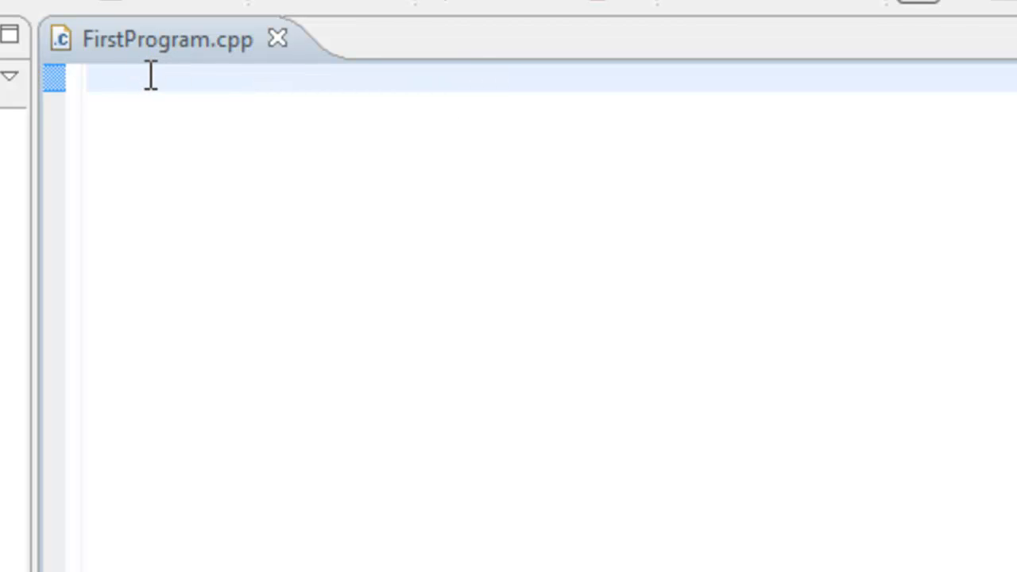
mouse_move(151, 92)
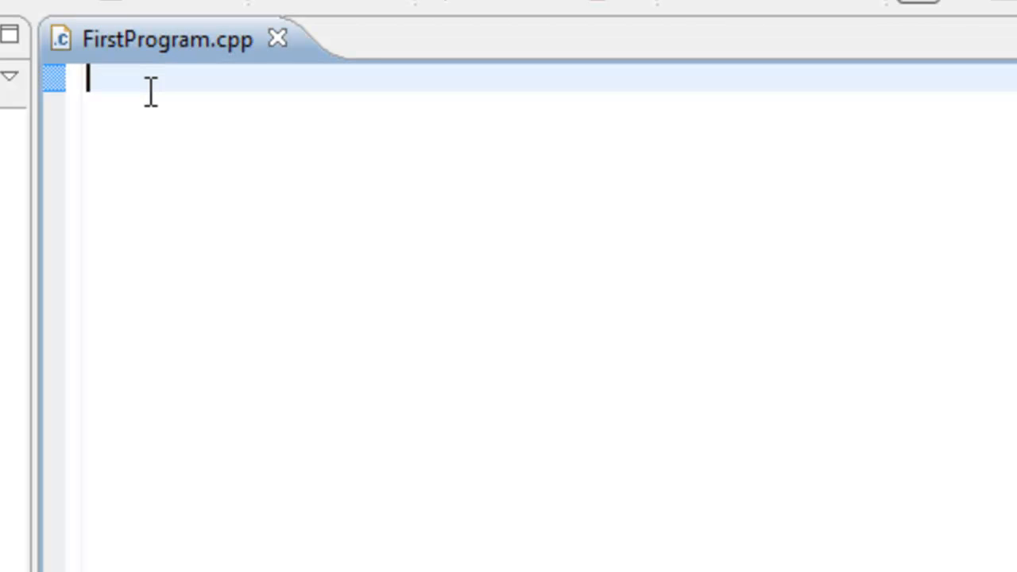
- Write #include <iostream> as the first line of FirstProgram.cpp
type("#")
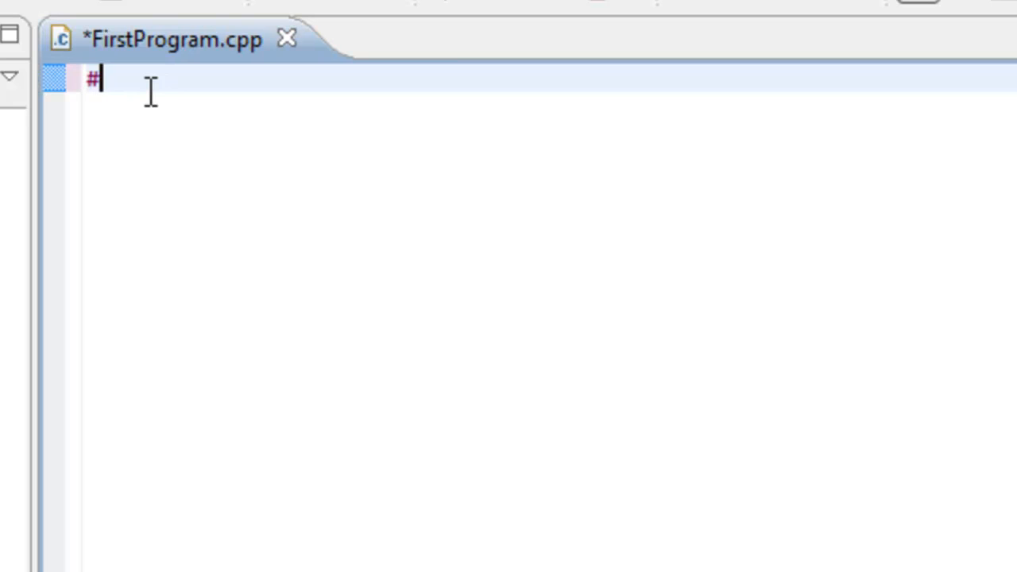
type("include <")
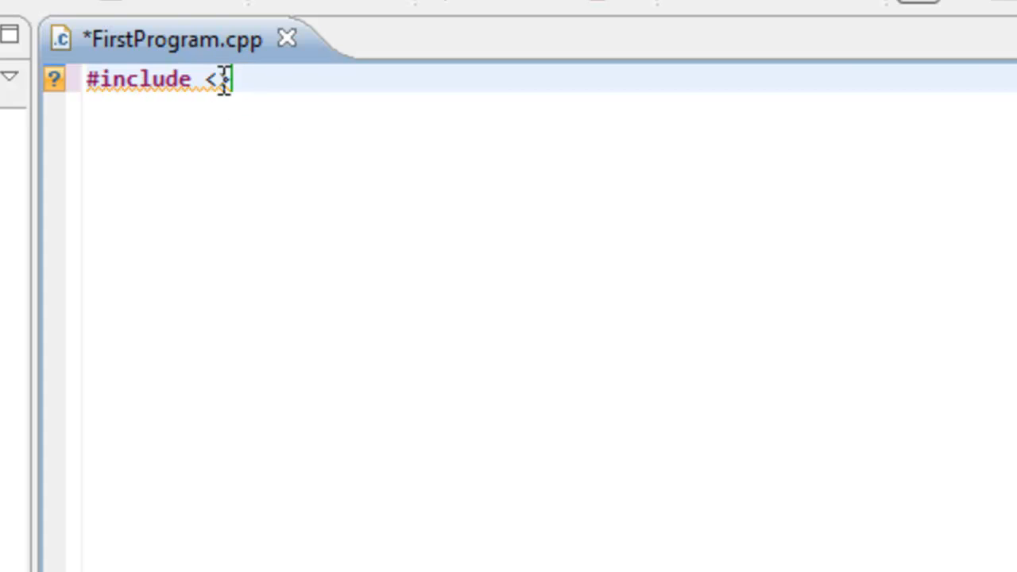
type(">")
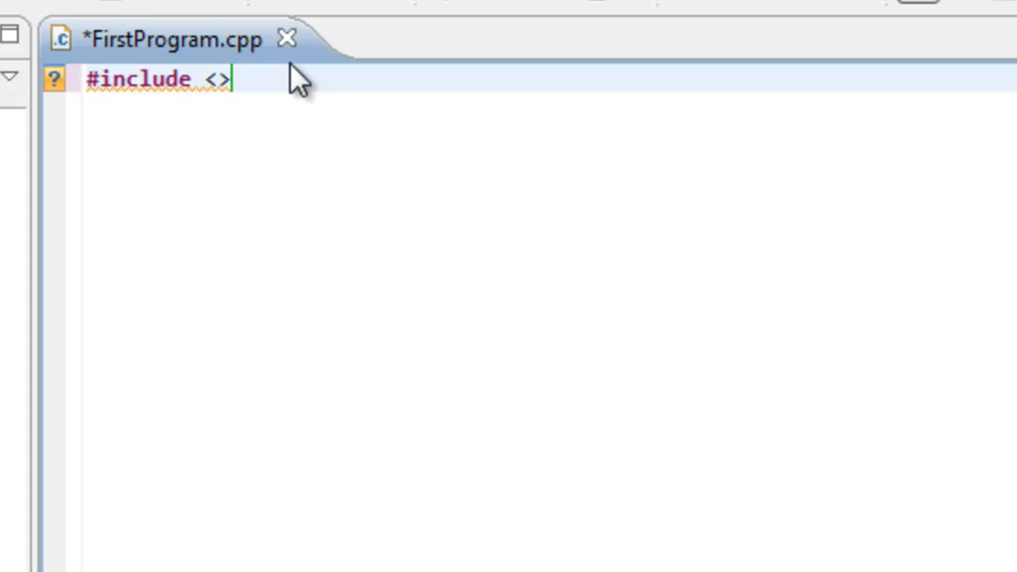
type("iost")
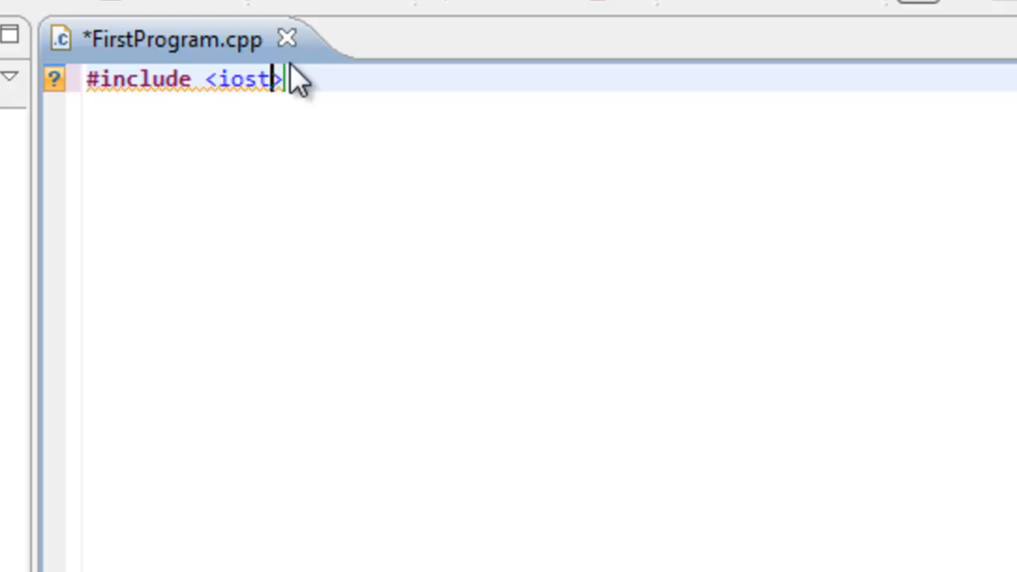
type("ream>")
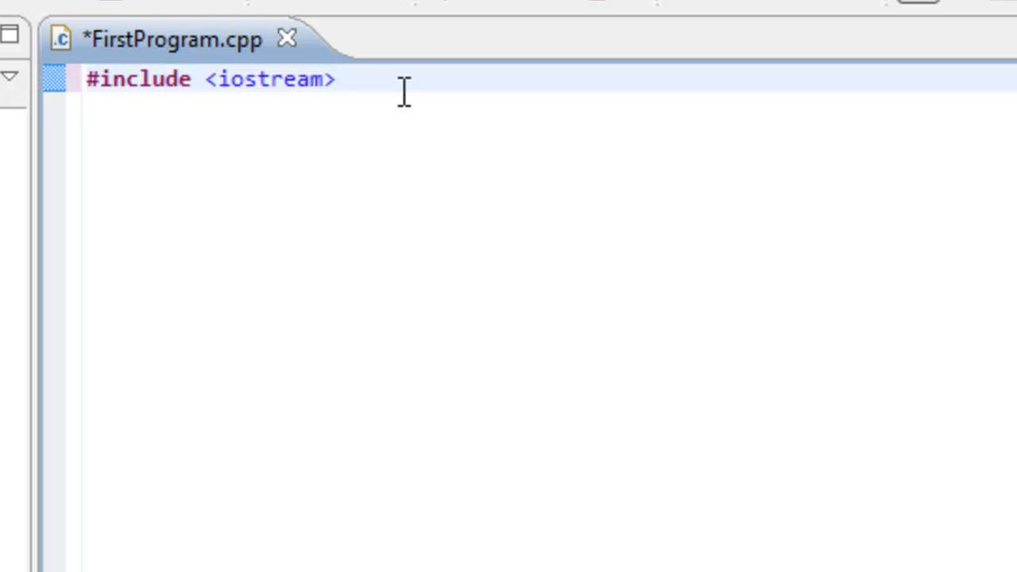
left_click(337, 80)
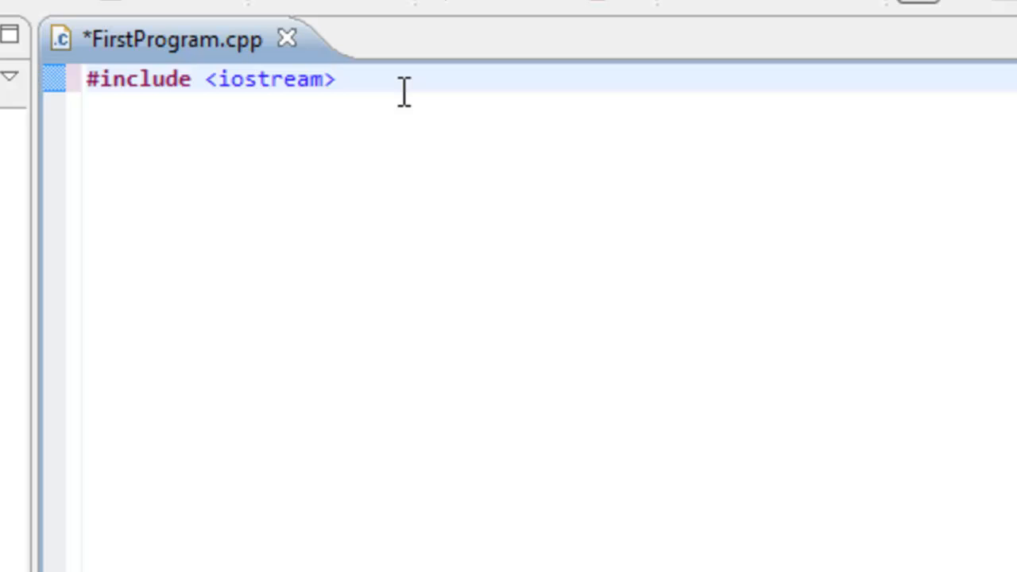
mouse_move(494, 78)
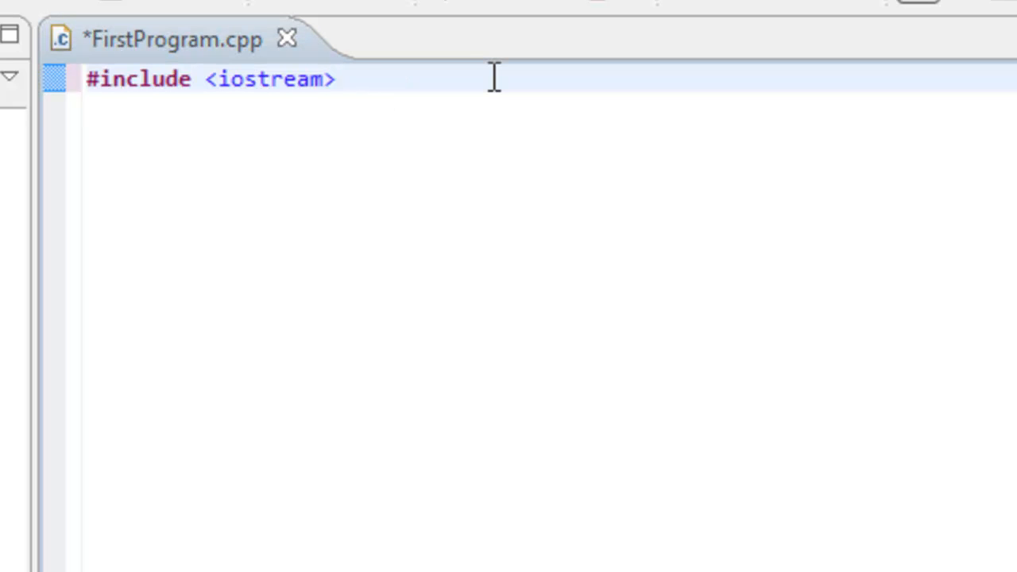
- Add the line using namespace std; below the iostream include
left_click(337, 80)
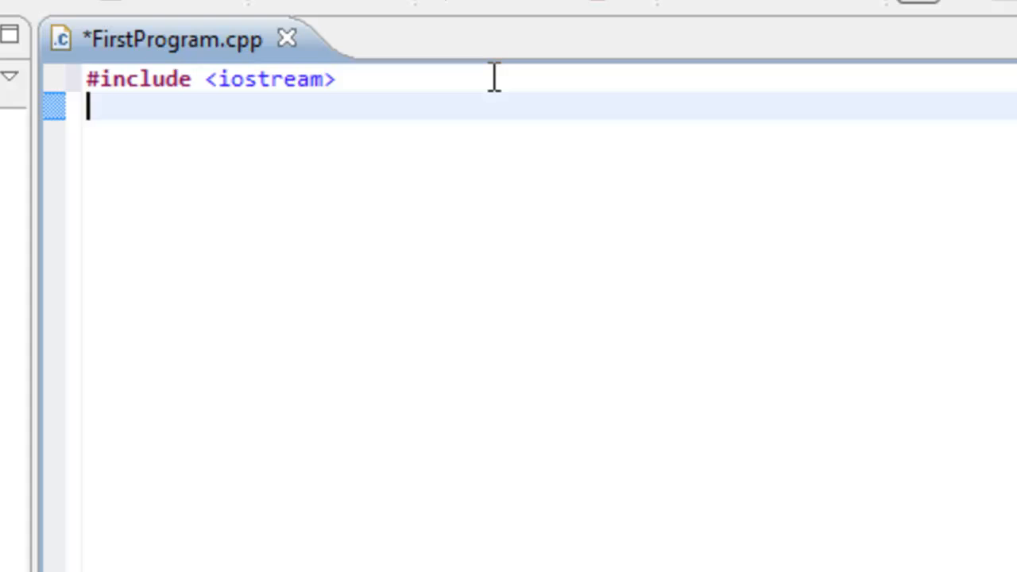
type("usin")
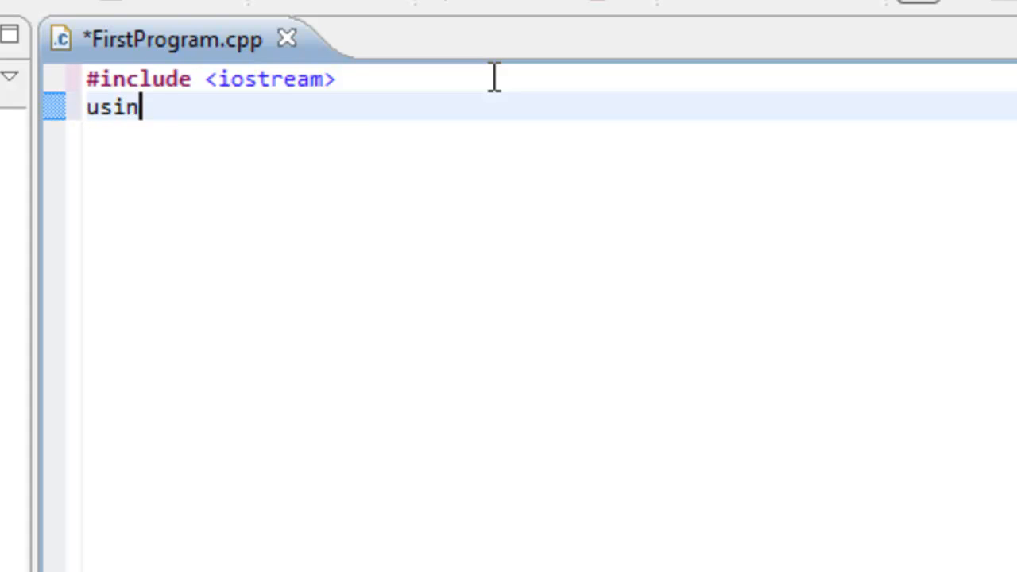
type("g names")
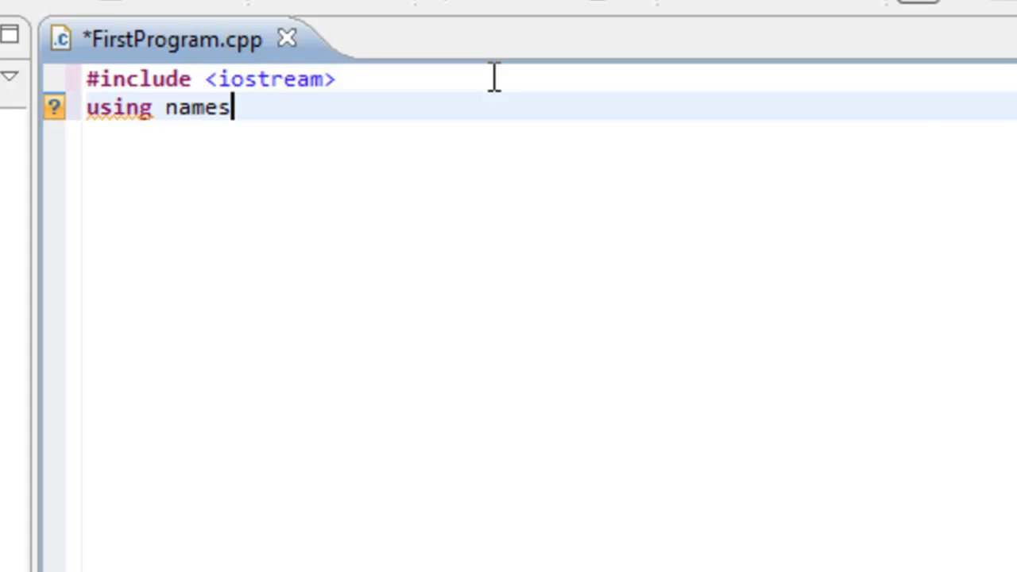
type("pace")
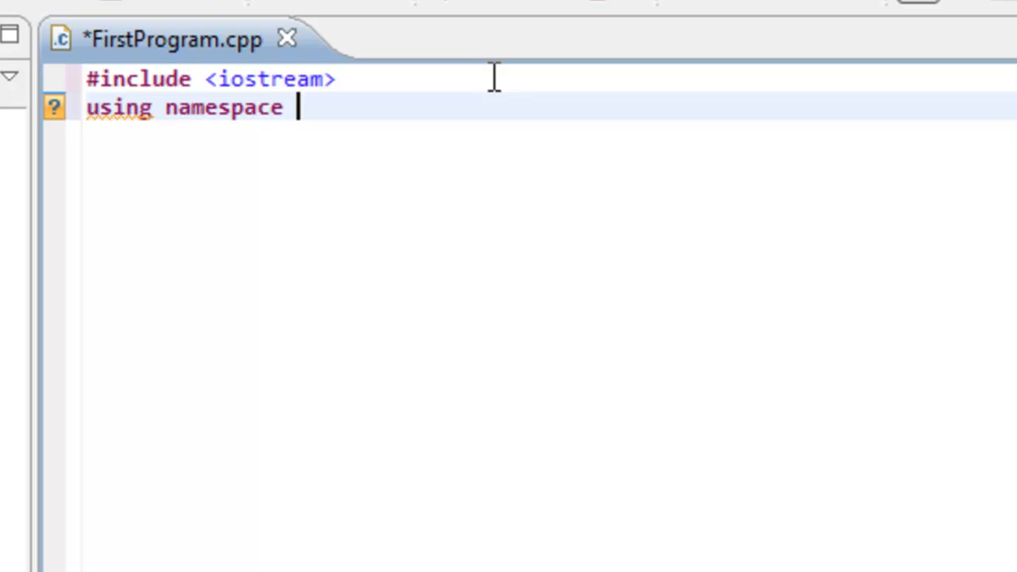
type("std;")
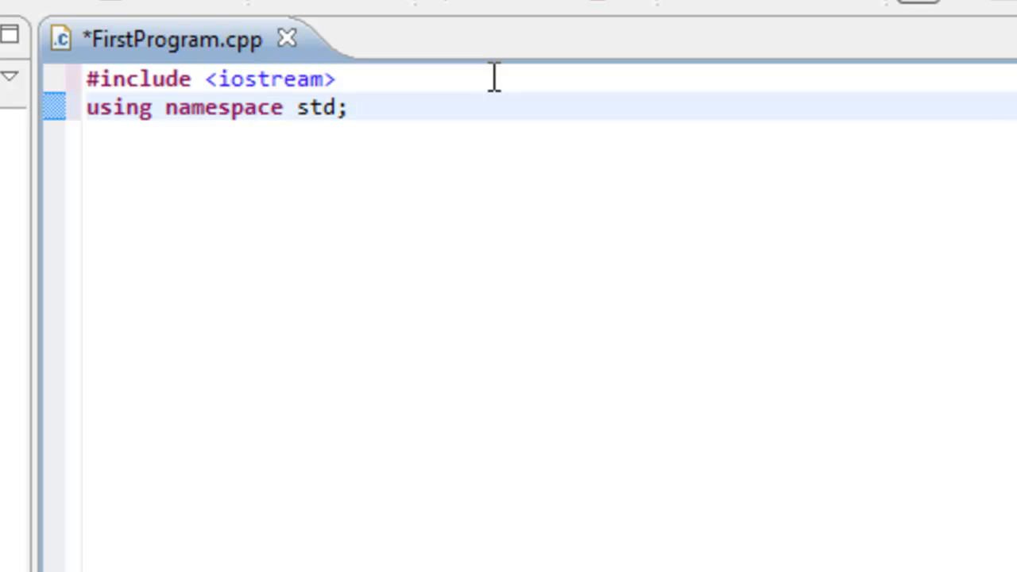
left_click(346, 108)
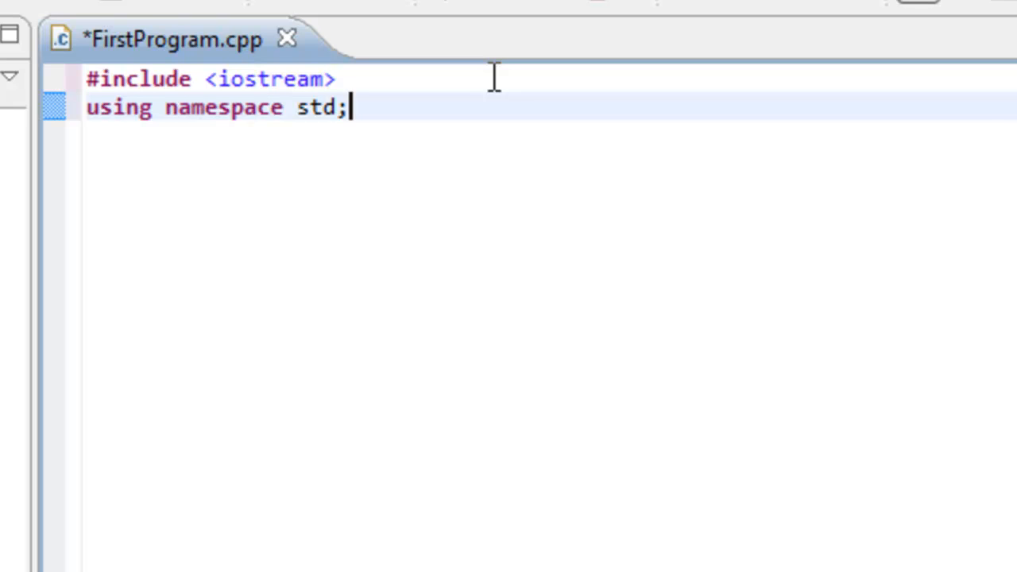
mouse_move(483, 83)
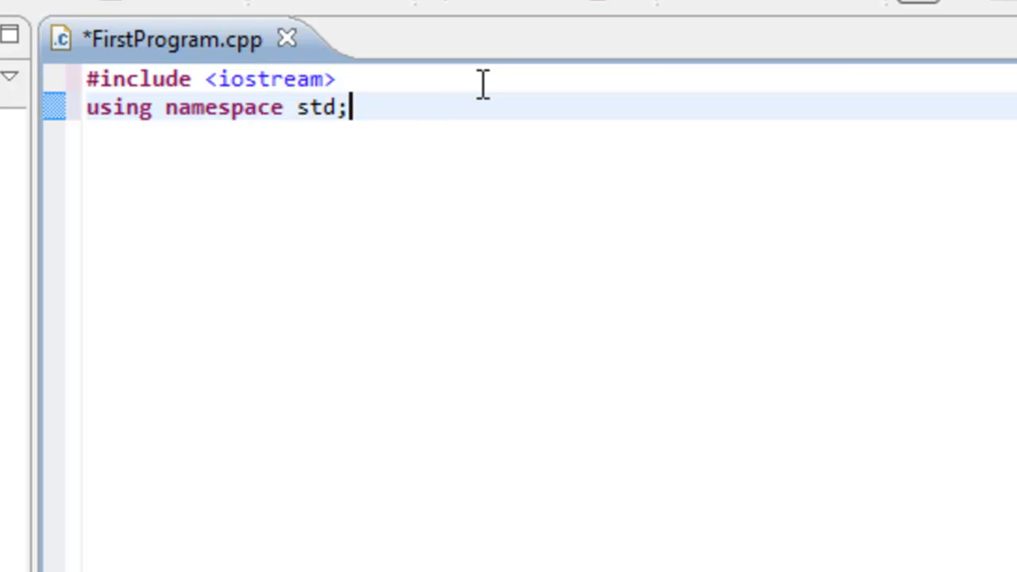
mouse_move(426, 108)
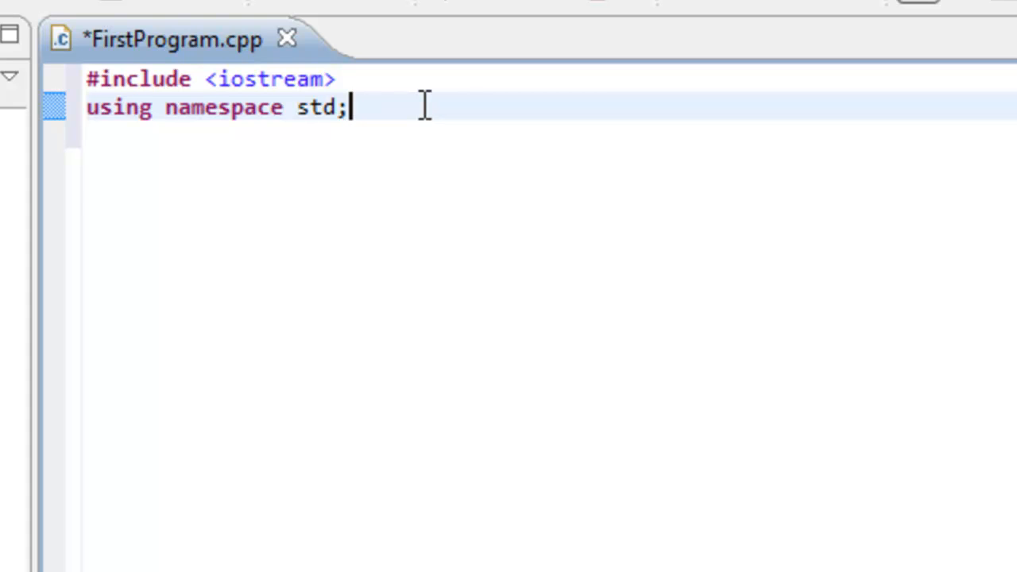
- Add an empty int main() function with opening and closing braces after a blank line
key("Enter")
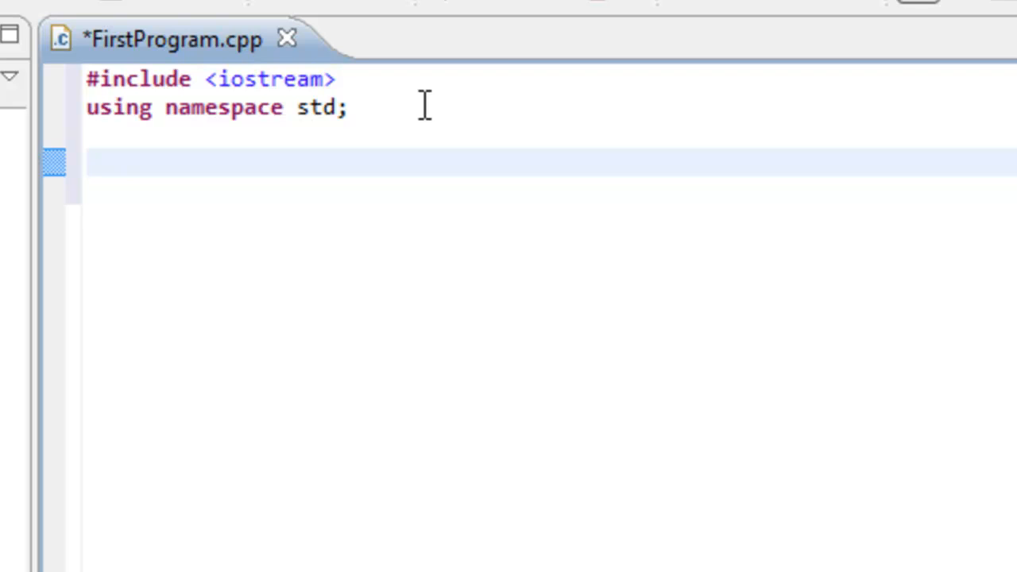
type("int mai")
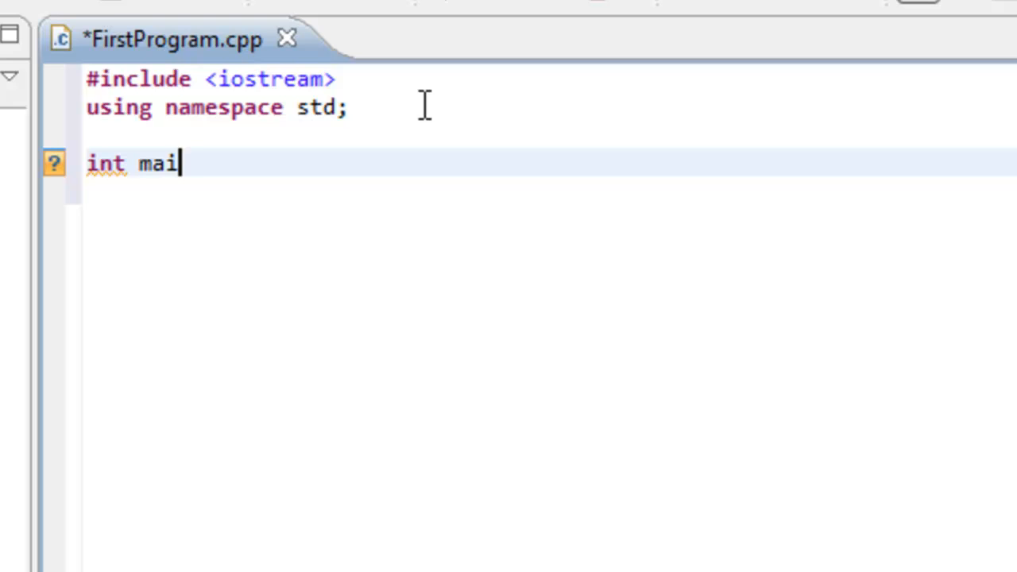
type("n(")
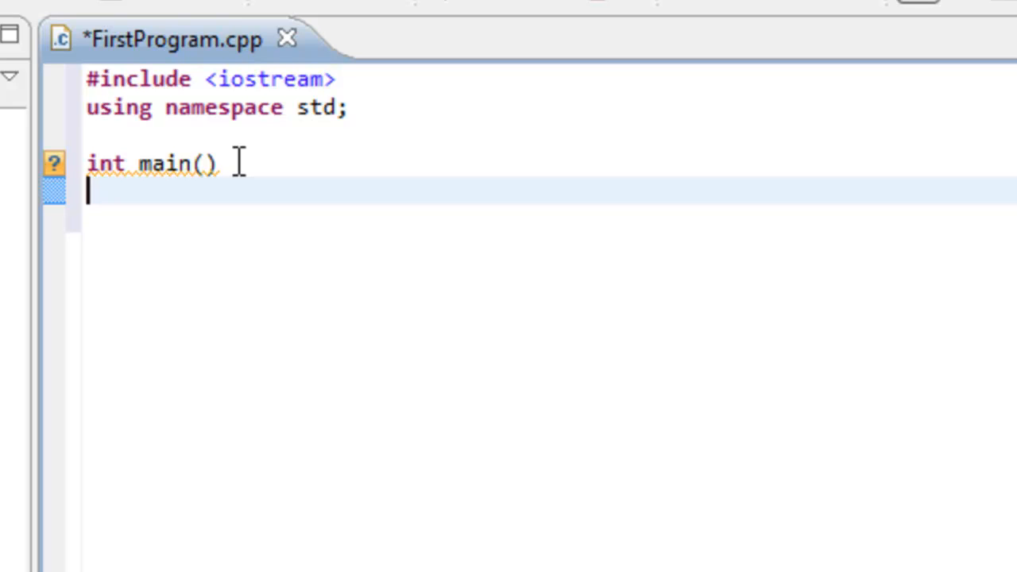
type("{")
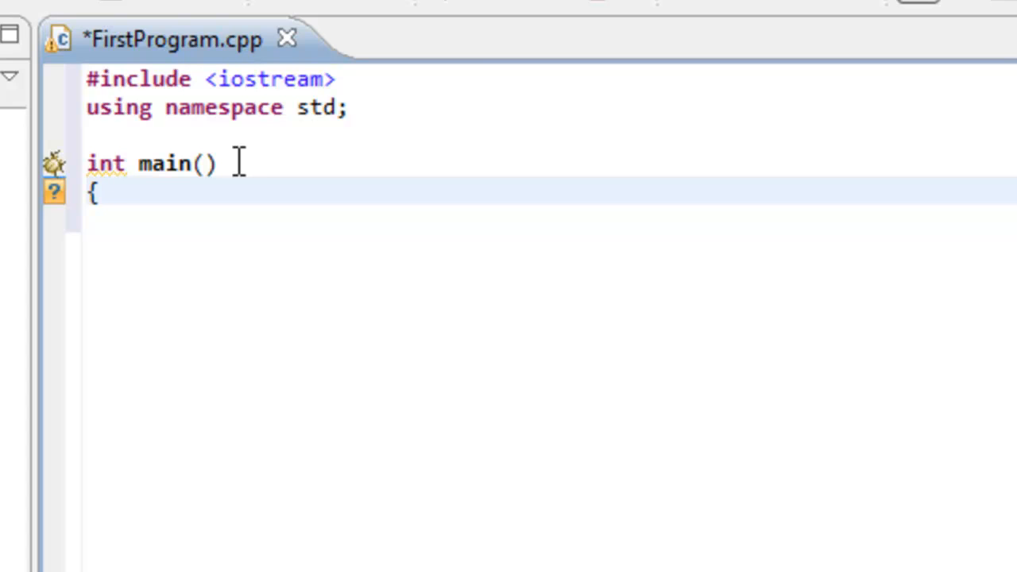
left_click(102, 194)
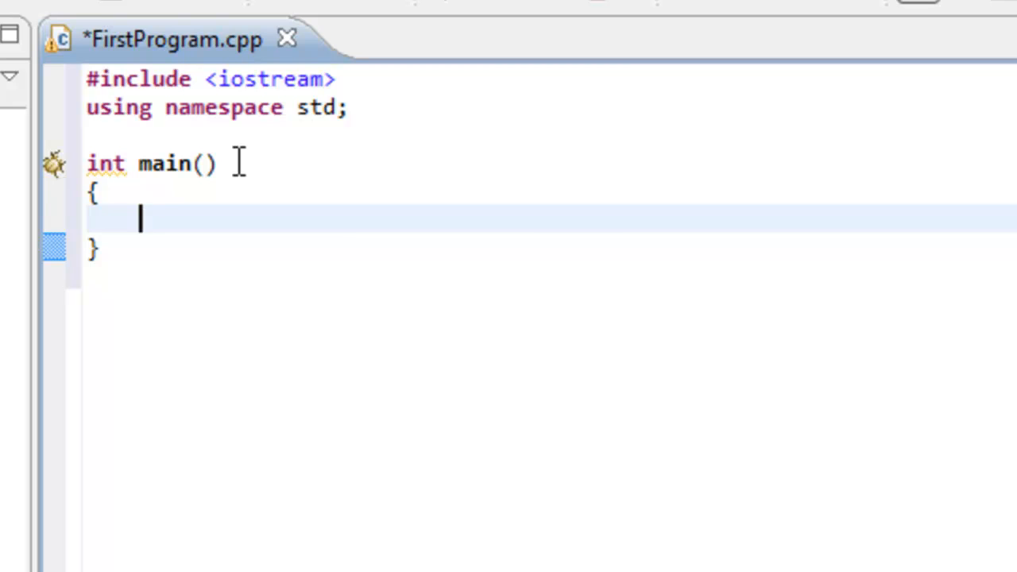
mouse_move(111, 245)
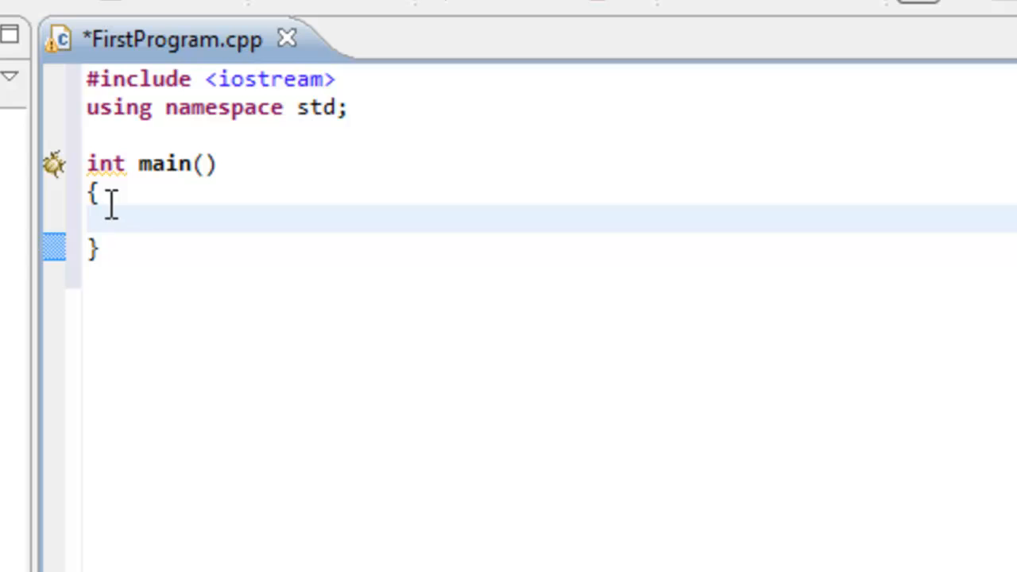
mouse_move(135, 222)
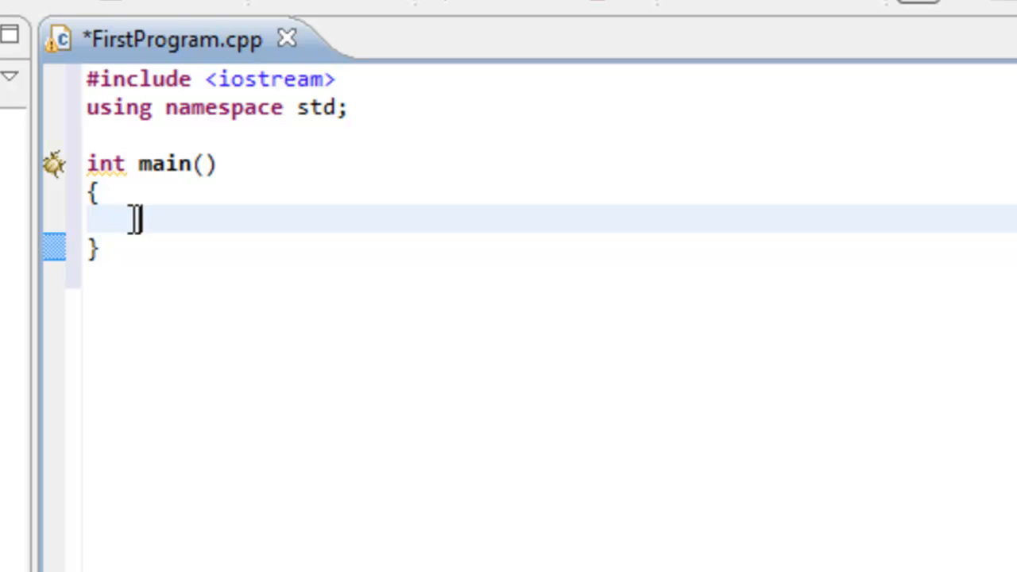
- Write the statement cout << "C++ is FUN!\n"; inside main
type("cou")
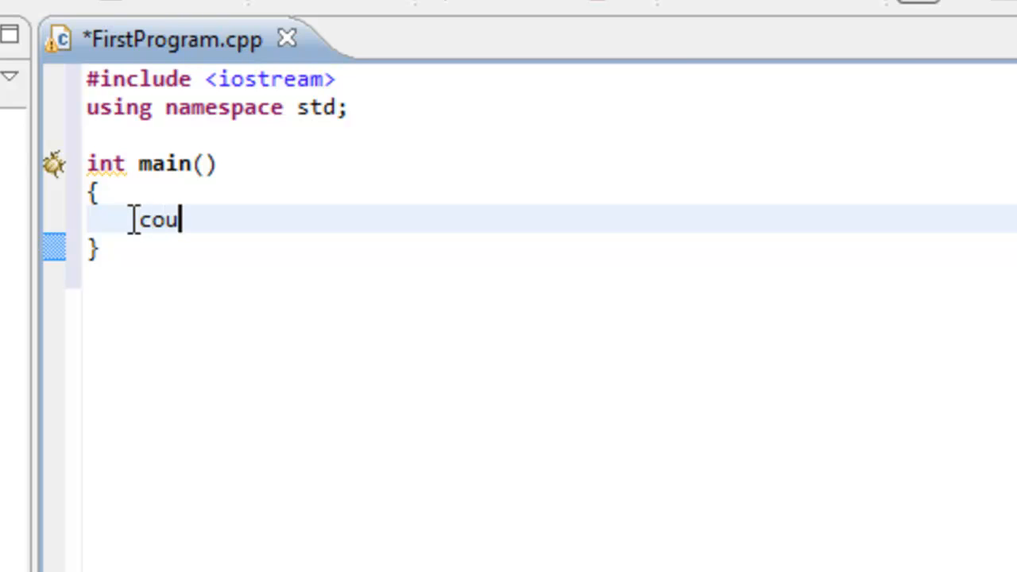
type("t")
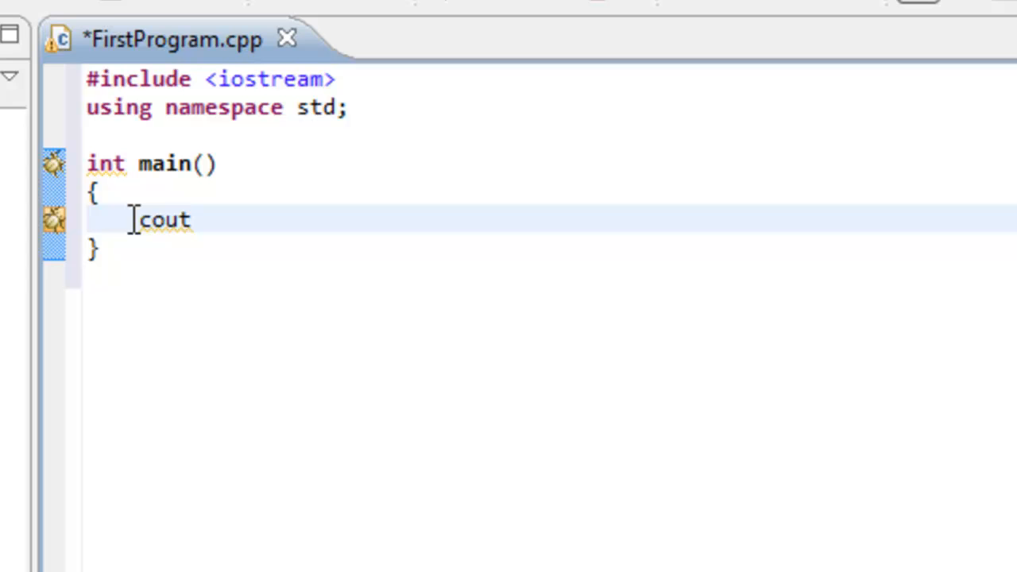
type("\" \"")
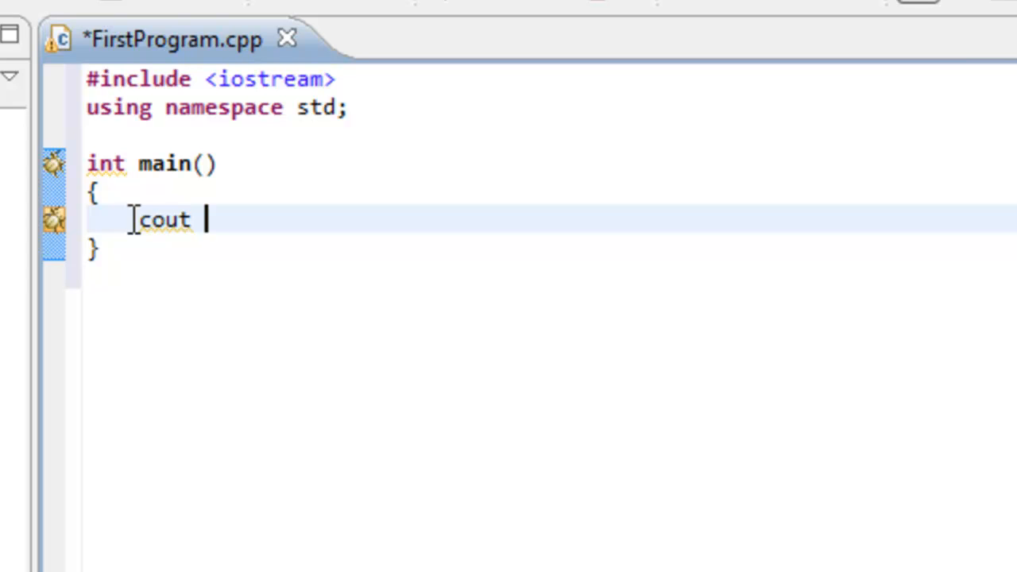
type("<<")
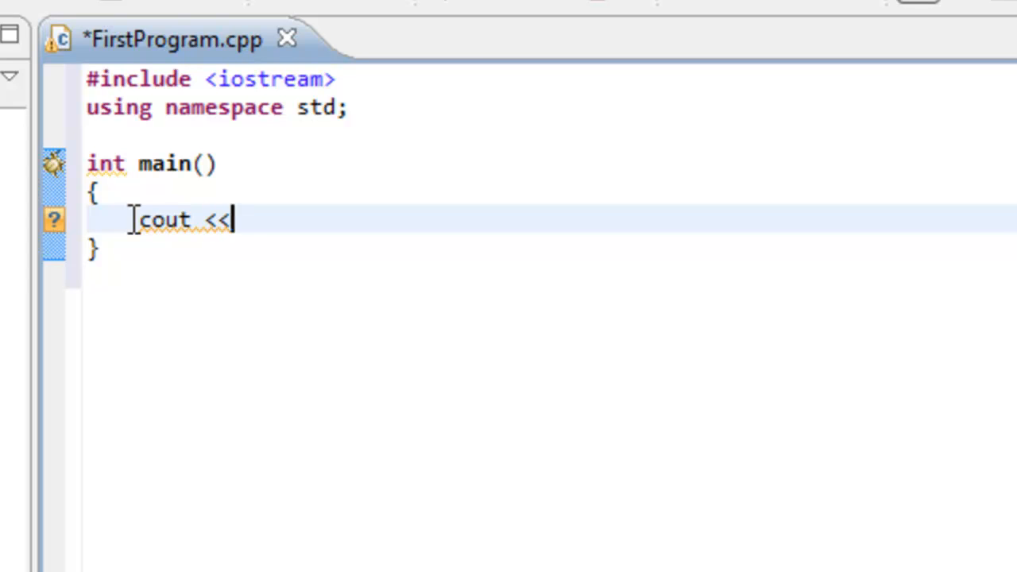
type("\"")
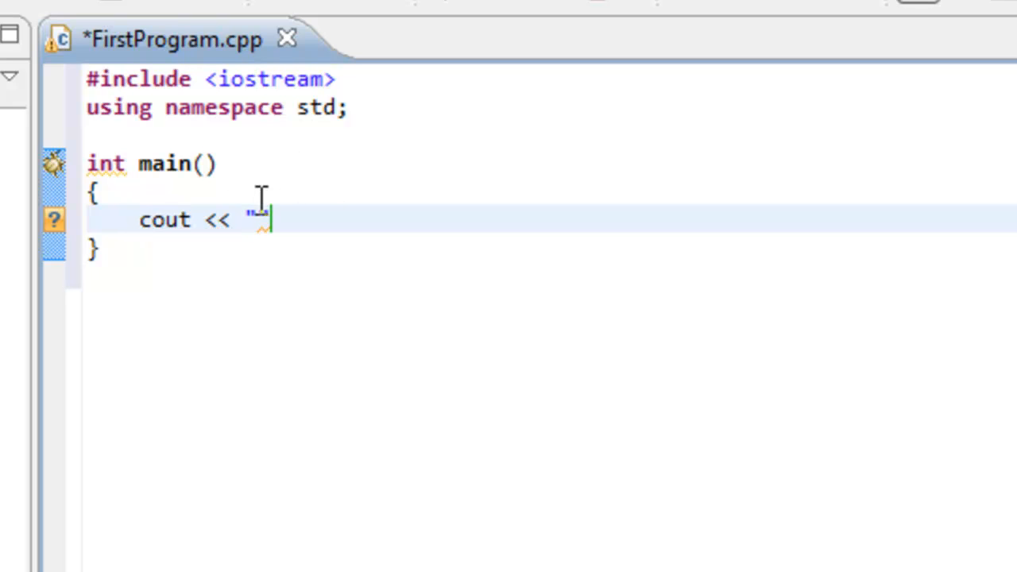
type("\"")
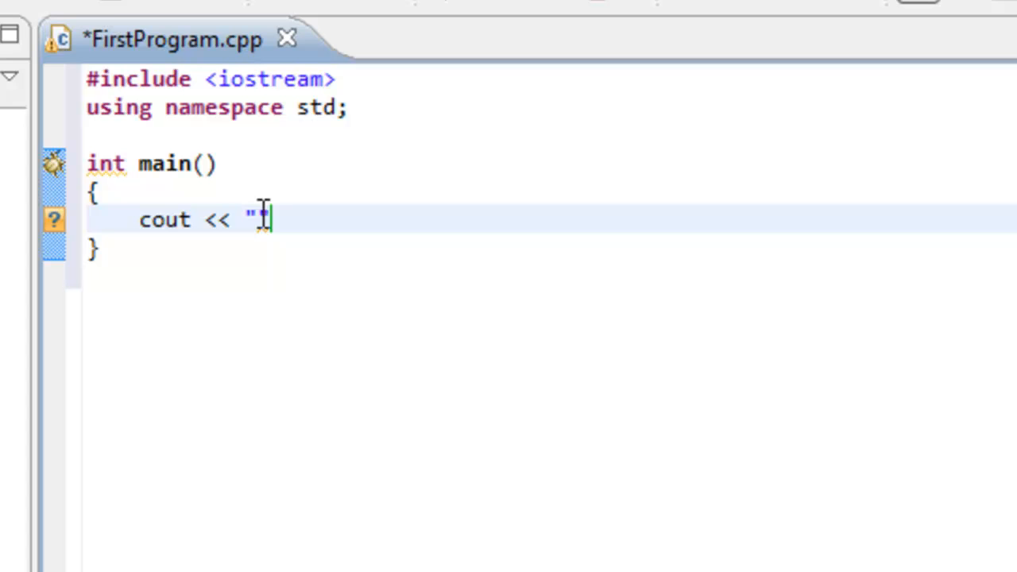
type("\"")
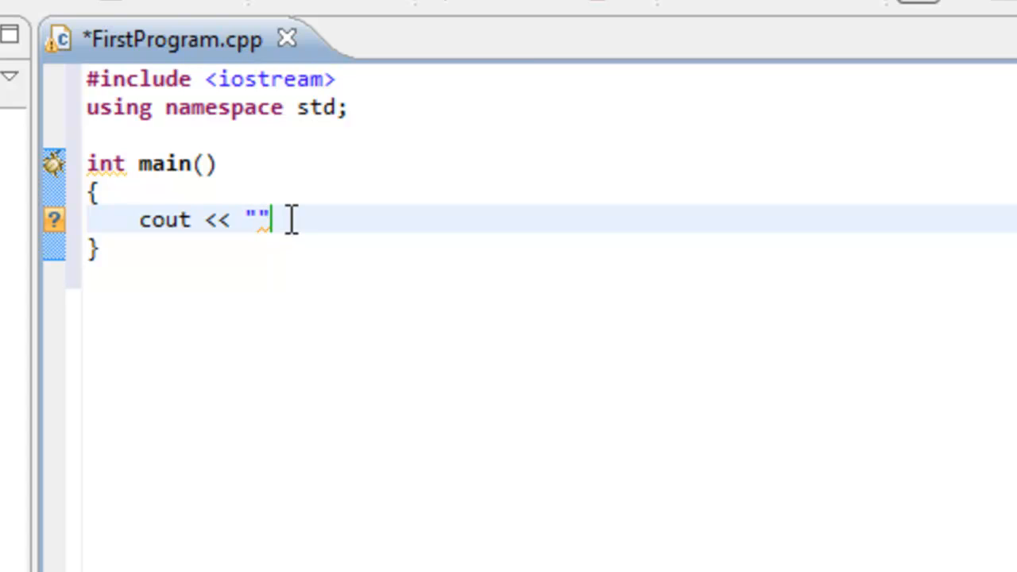
type("C++")
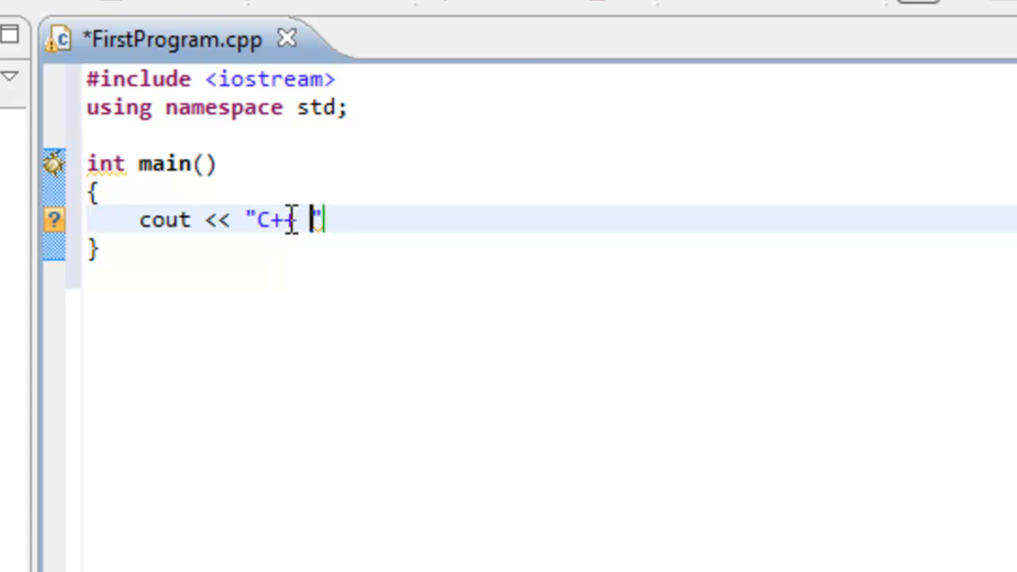
type("is FUN")
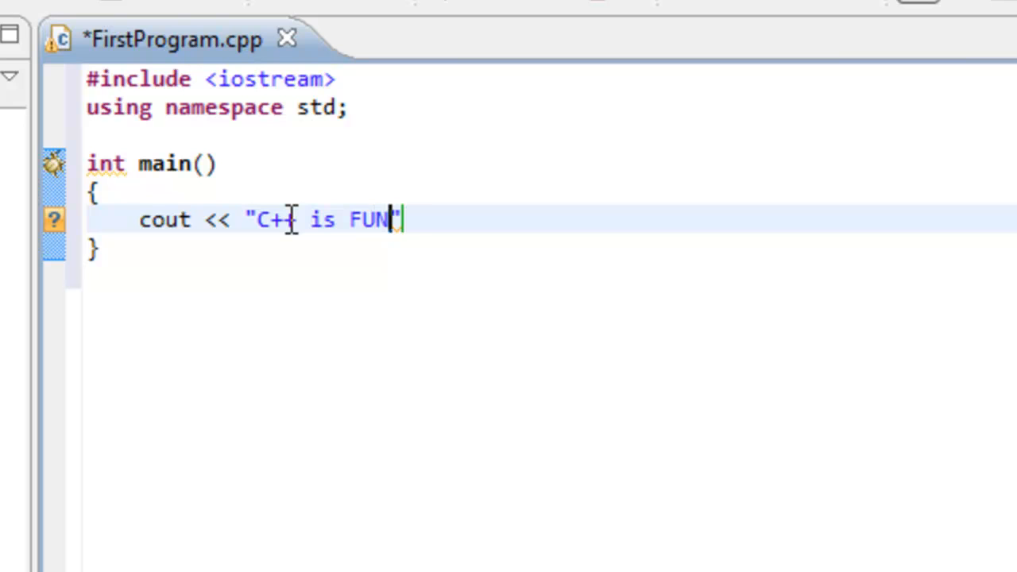
type("!")
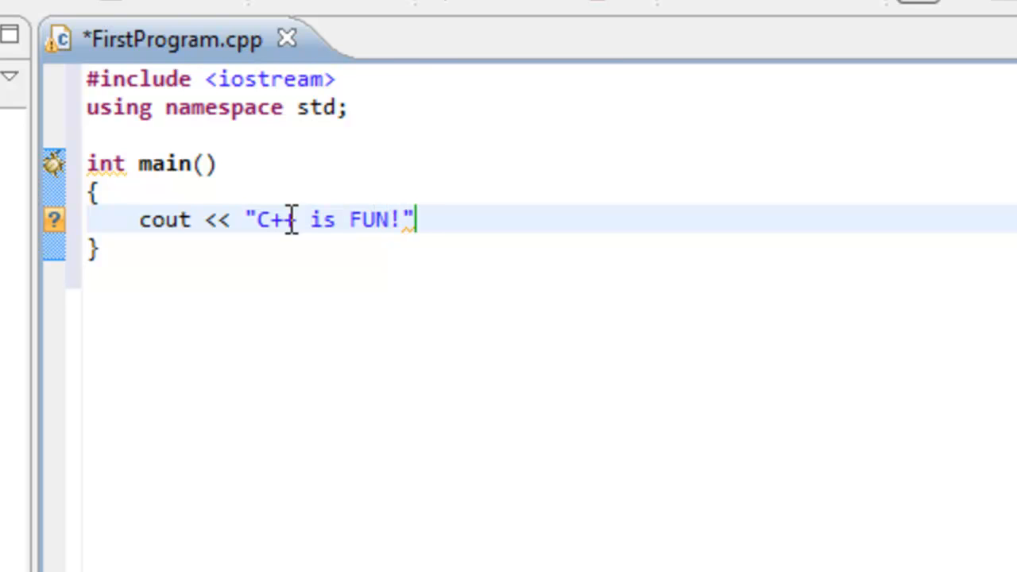
type("\\n")
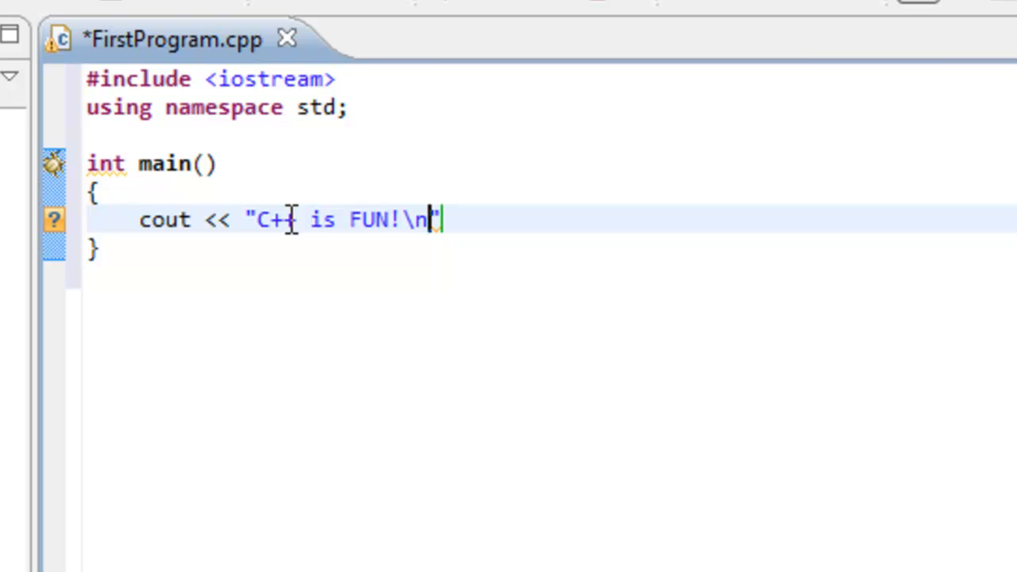
type("\"")
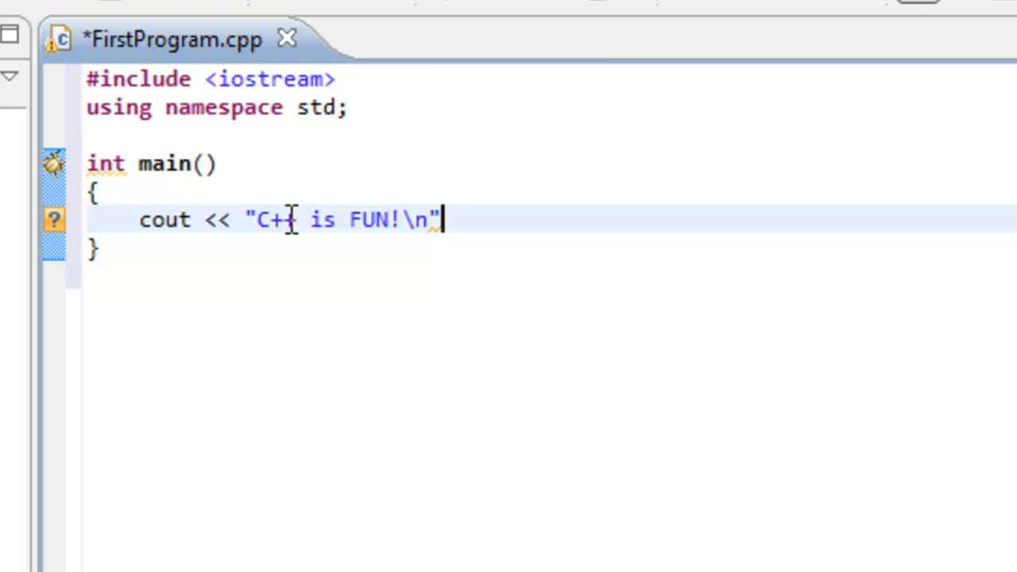
type(";")
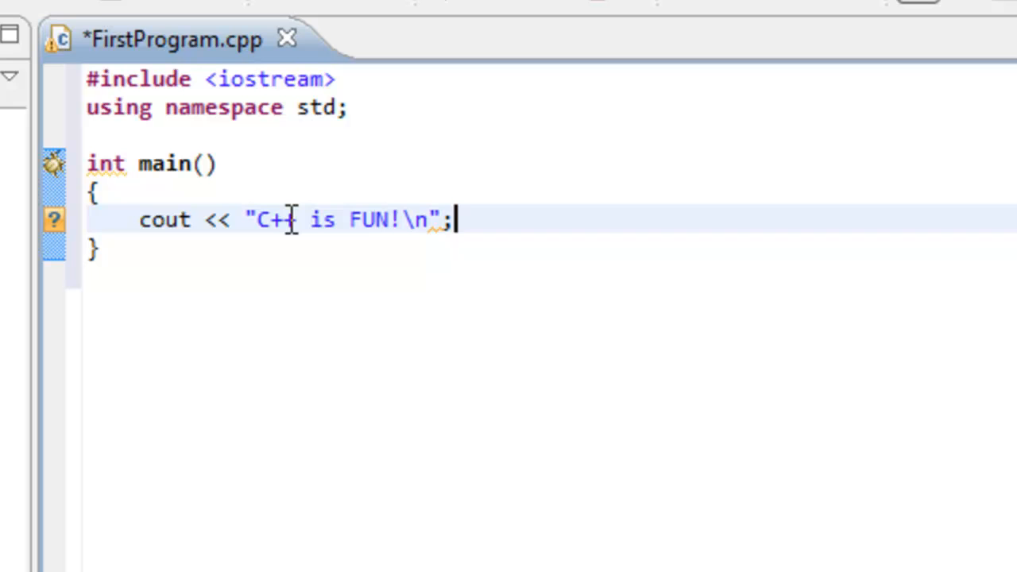
- Add return 0 on the line after the cout statement
key("Return")
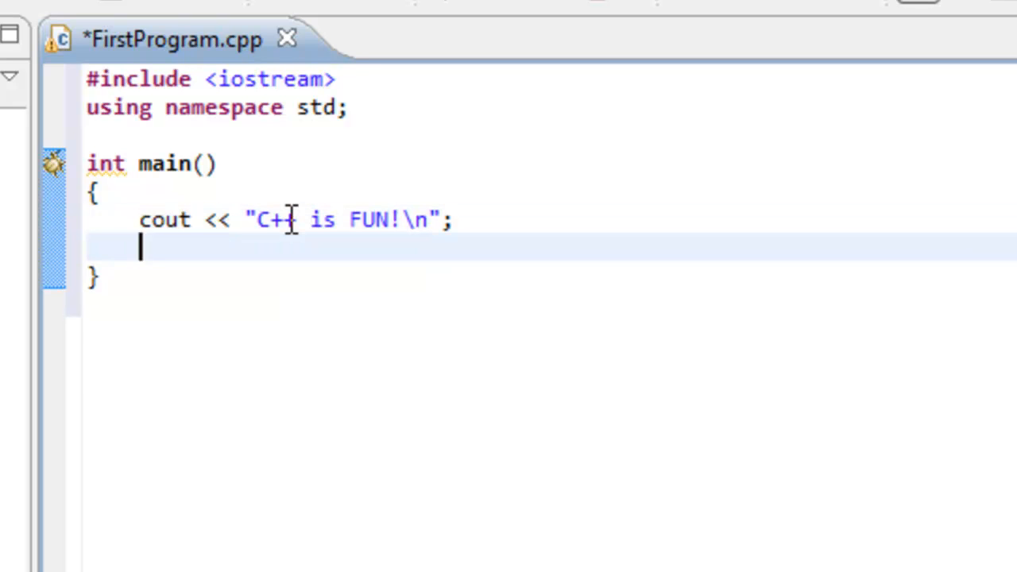
type("return")
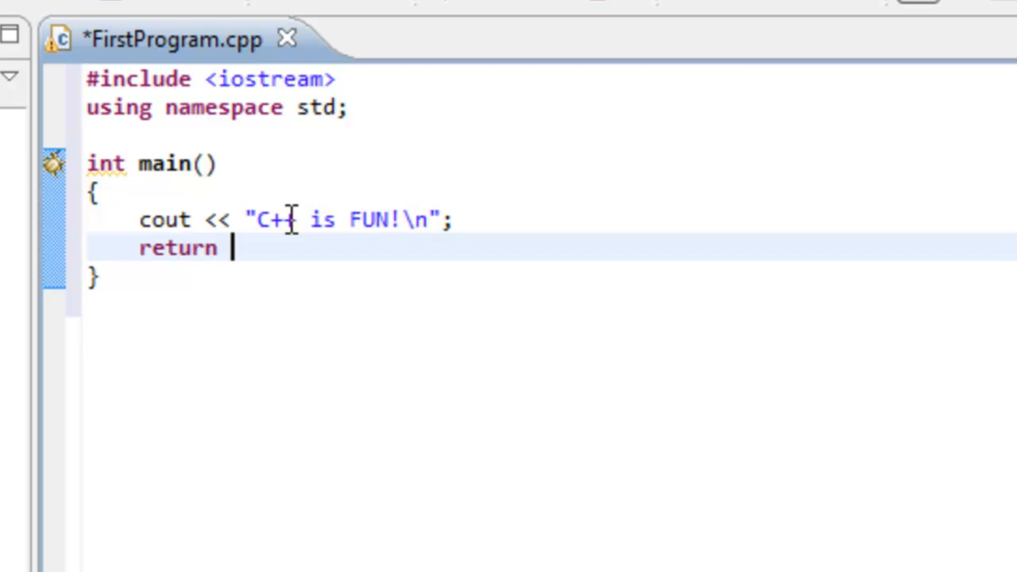
type("0;")
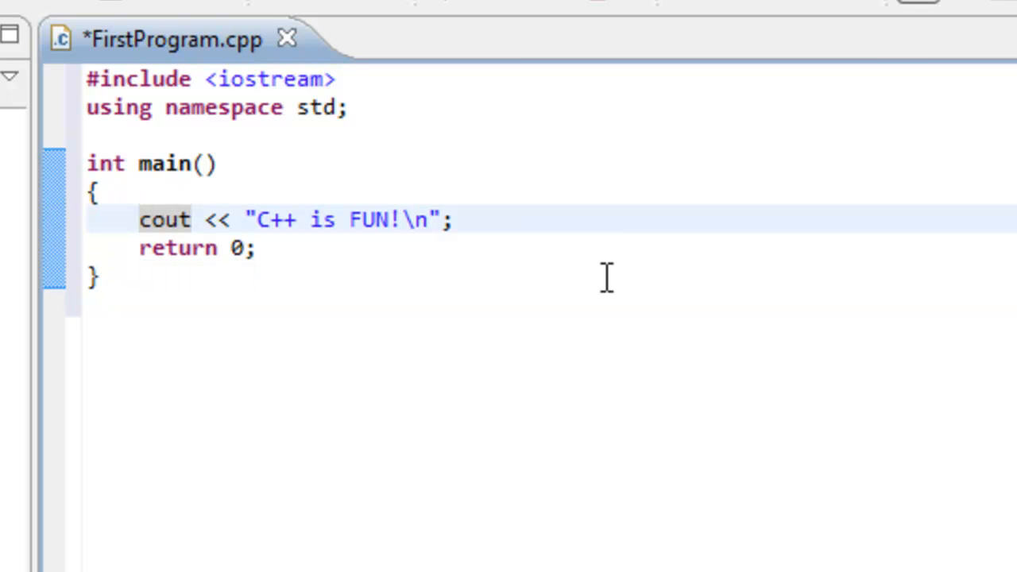
mouse_move(620, 242)
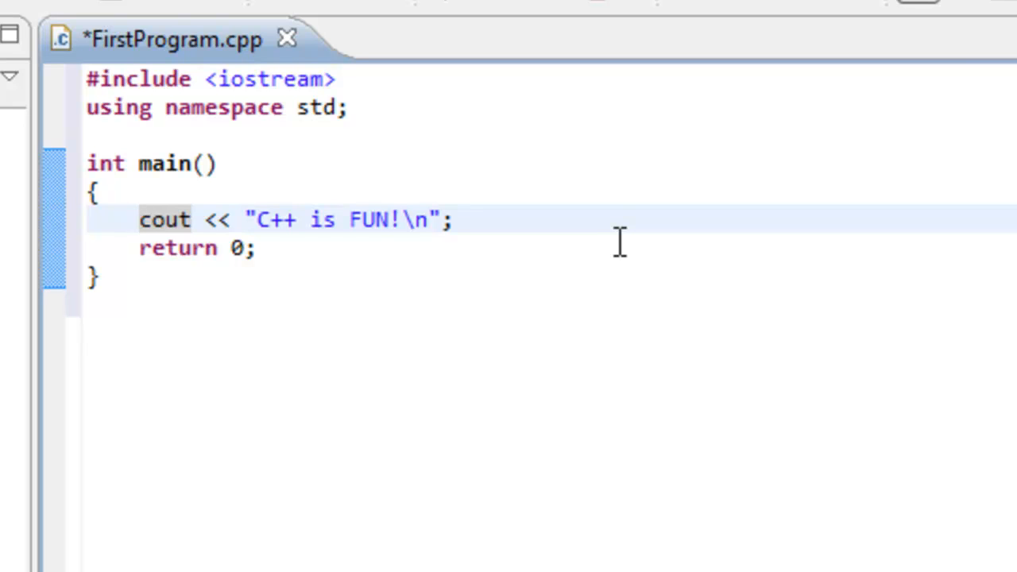
left_click(140, 220)
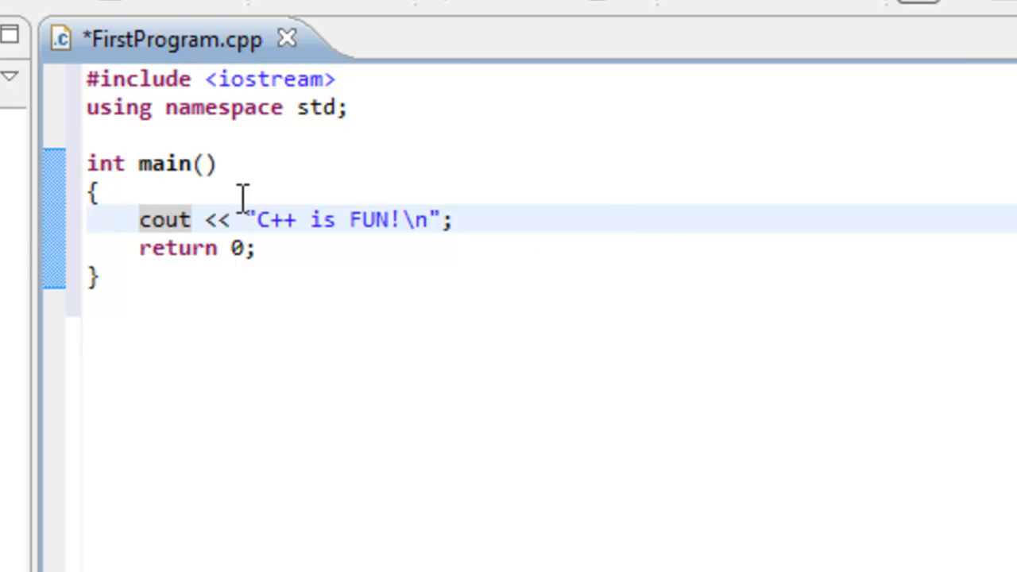
double_click(216, 219)
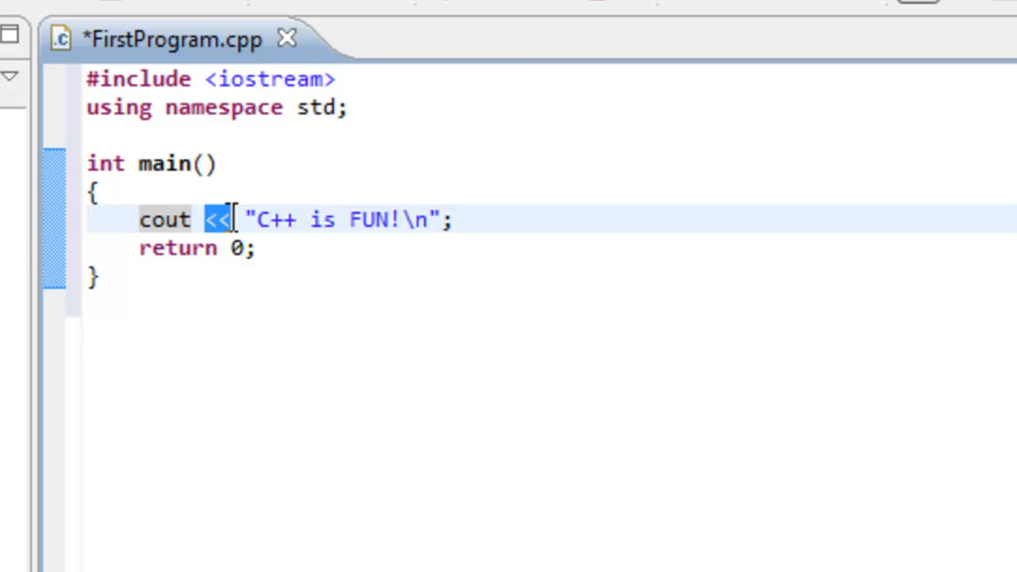
mouse_move(261, 220)
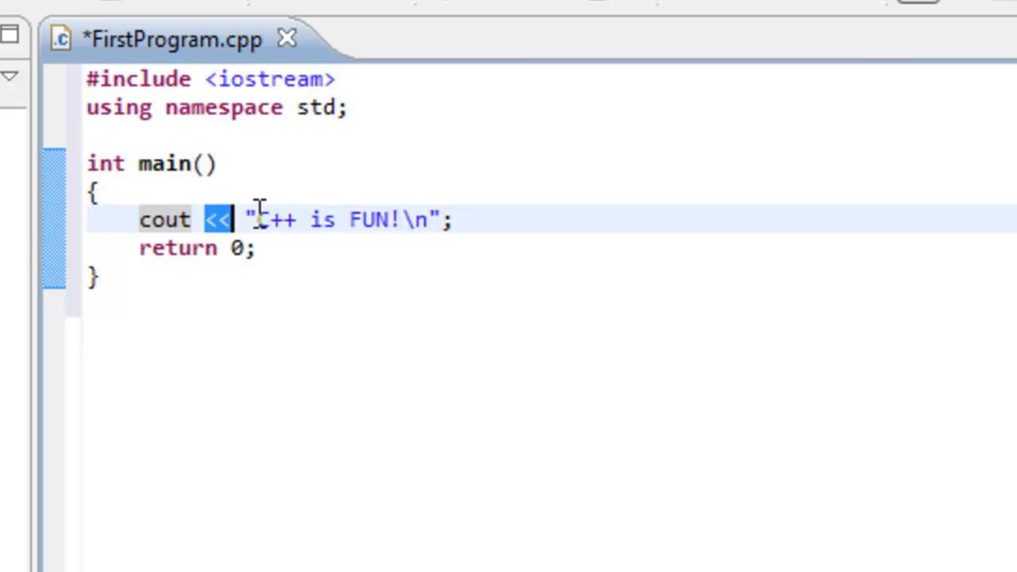
left_click_drag(254, 219, 426, 219)
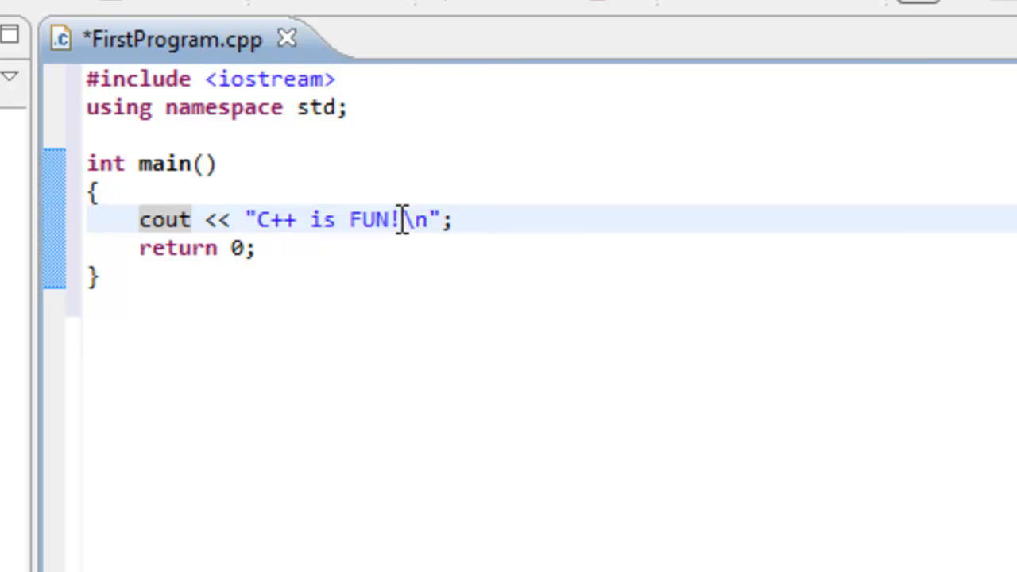
double_click(413, 220)
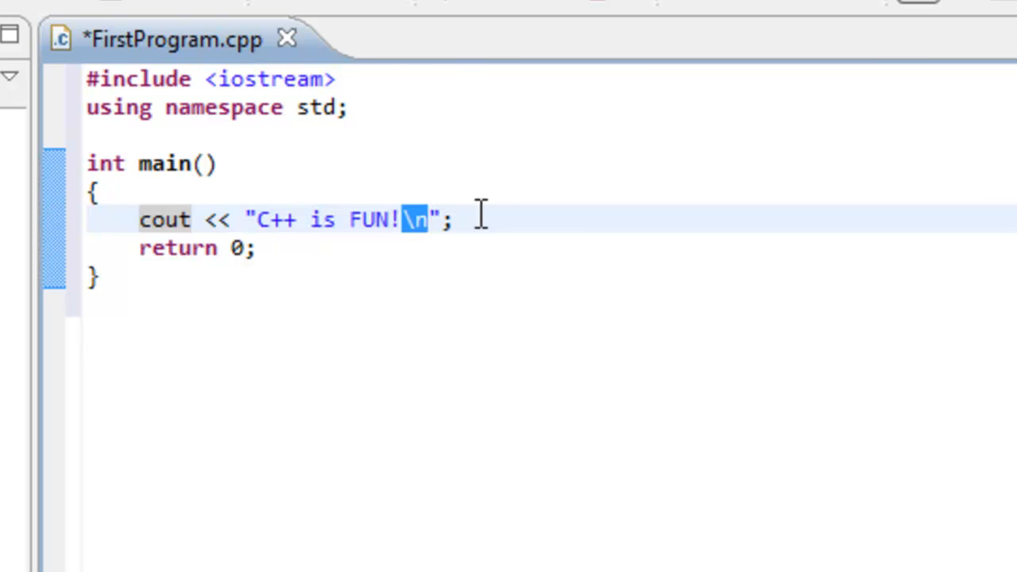
mouse_move(512, 214)
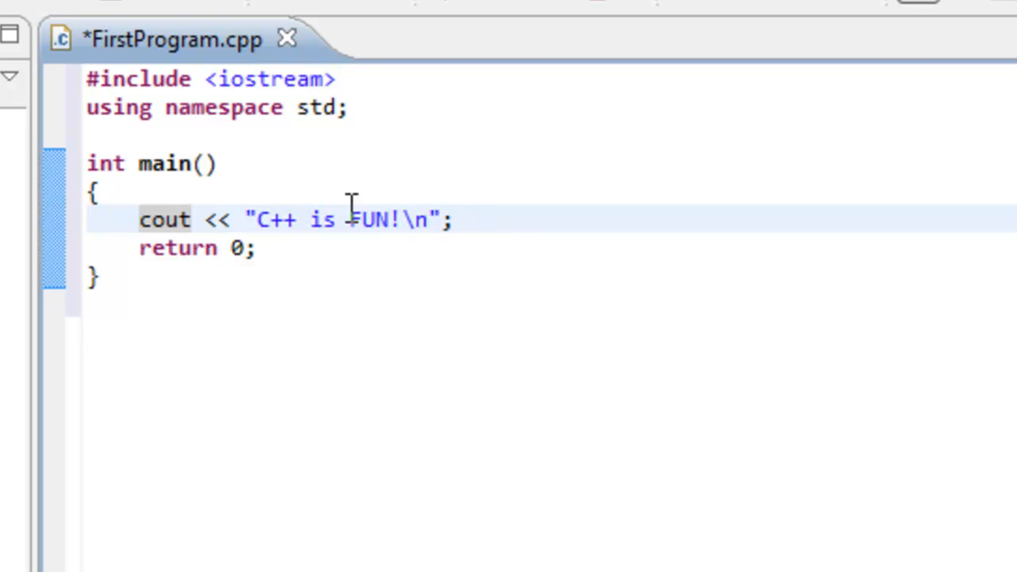
left_click(451, 219)
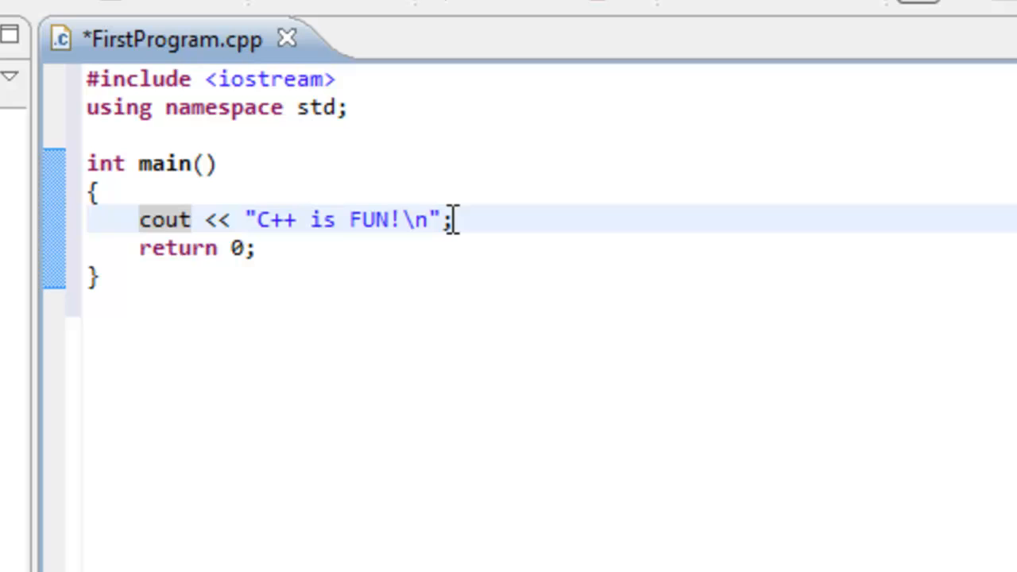
double_click(165, 219)
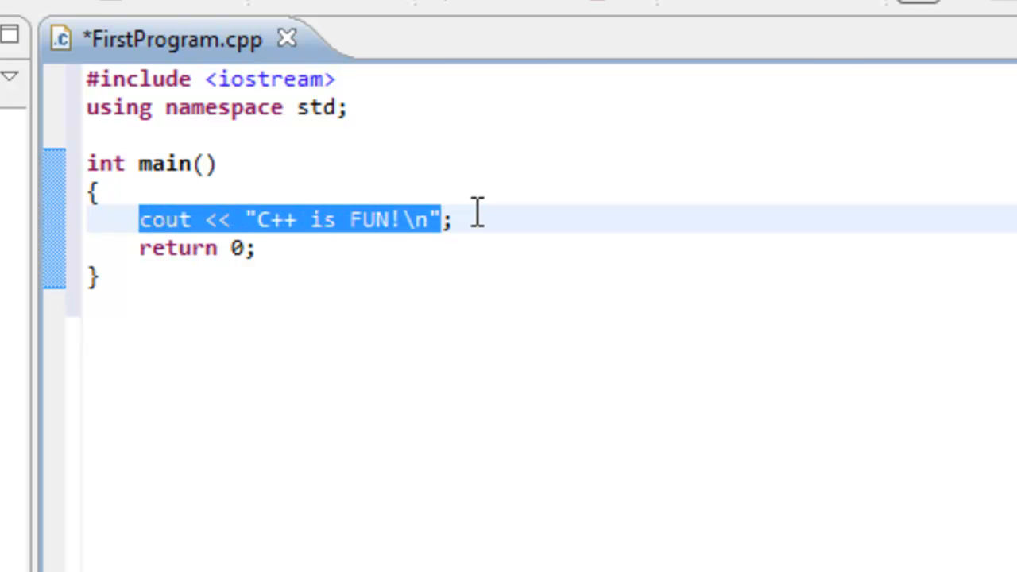
left_click(448, 219)
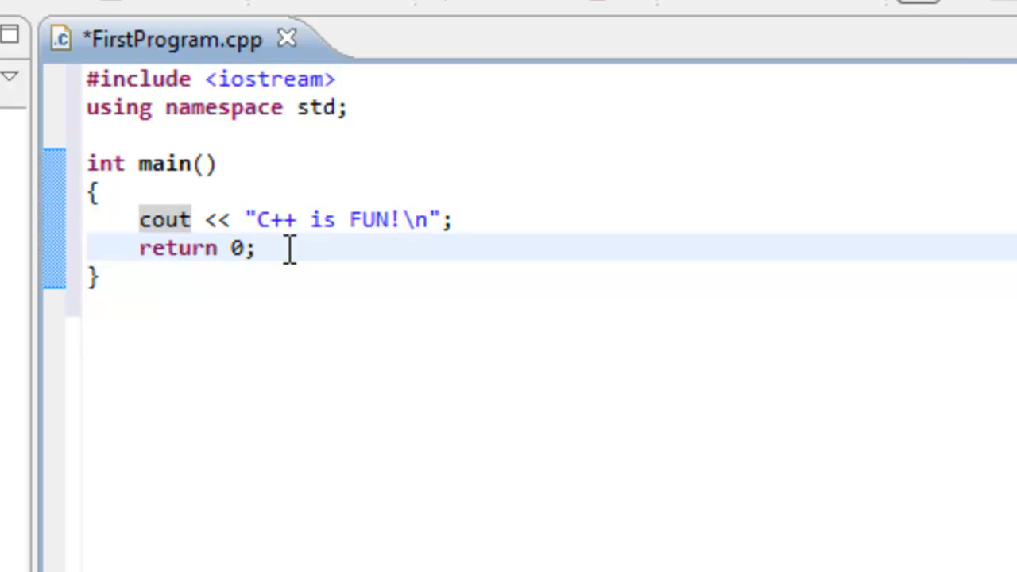
left_click(257, 248)
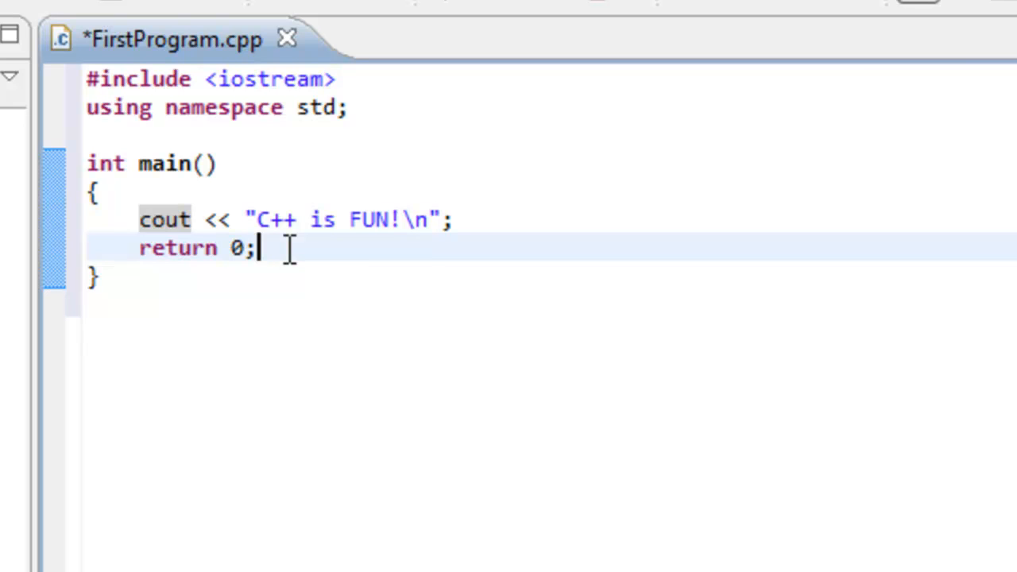
mouse_move(186, 164)
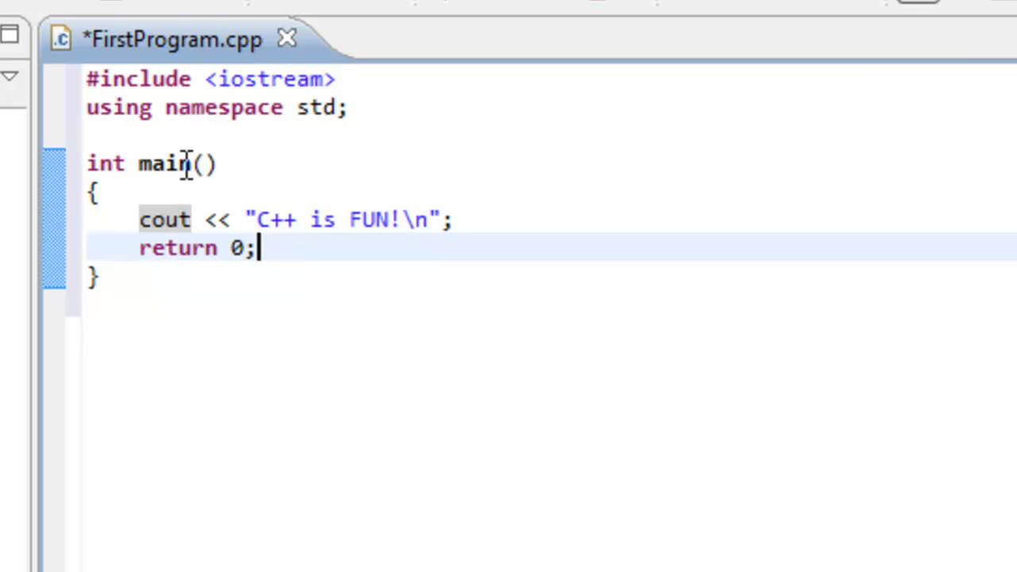
mouse_move(207, 171)
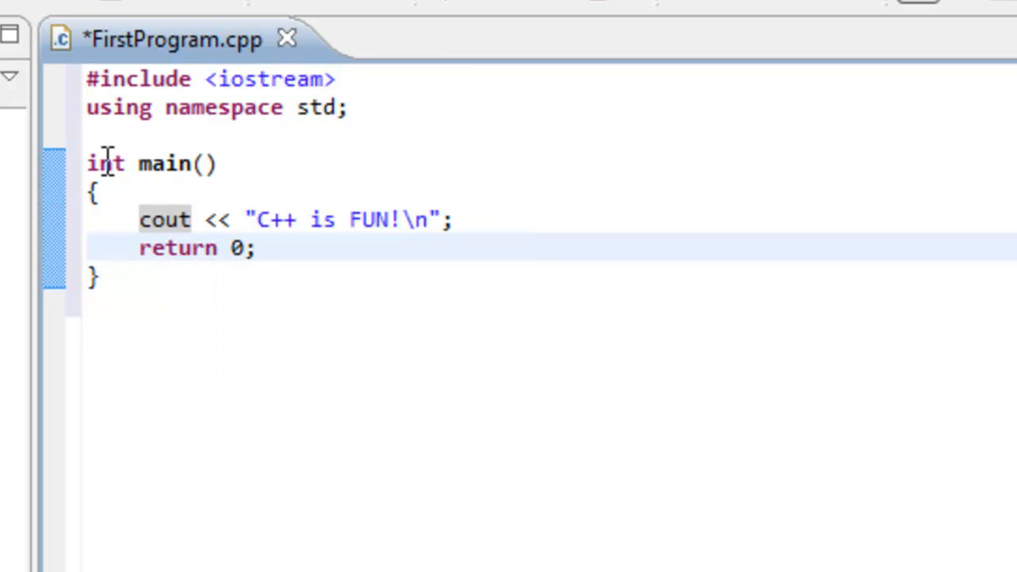
mouse_move(142, 162)
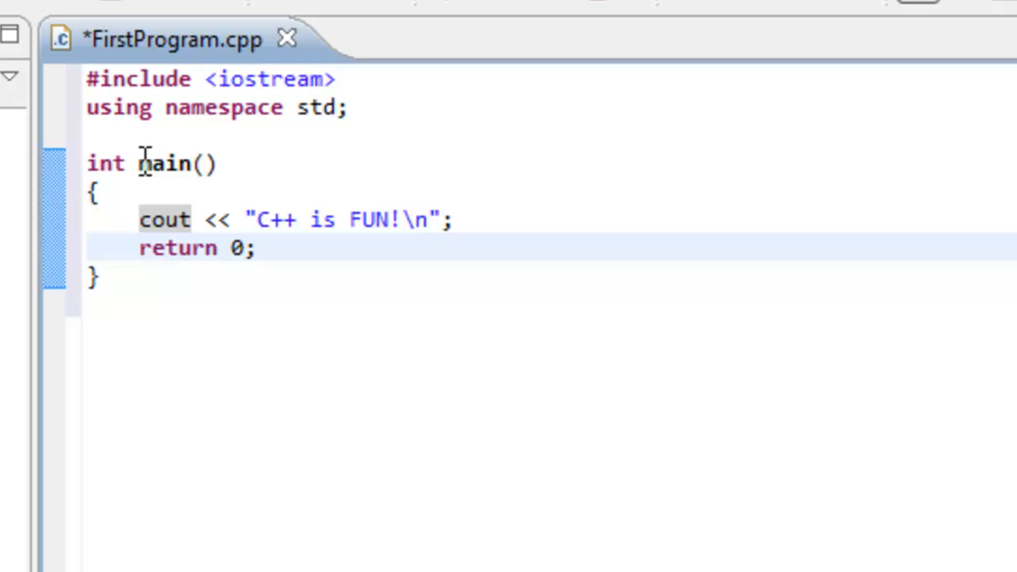
double_click(105, 162)
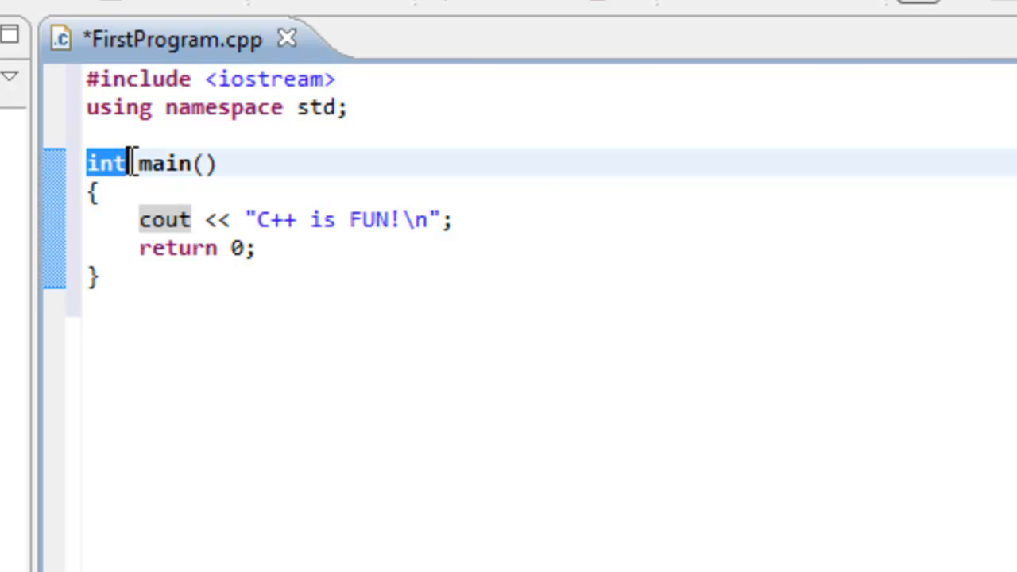
mouse_move(194, 273)
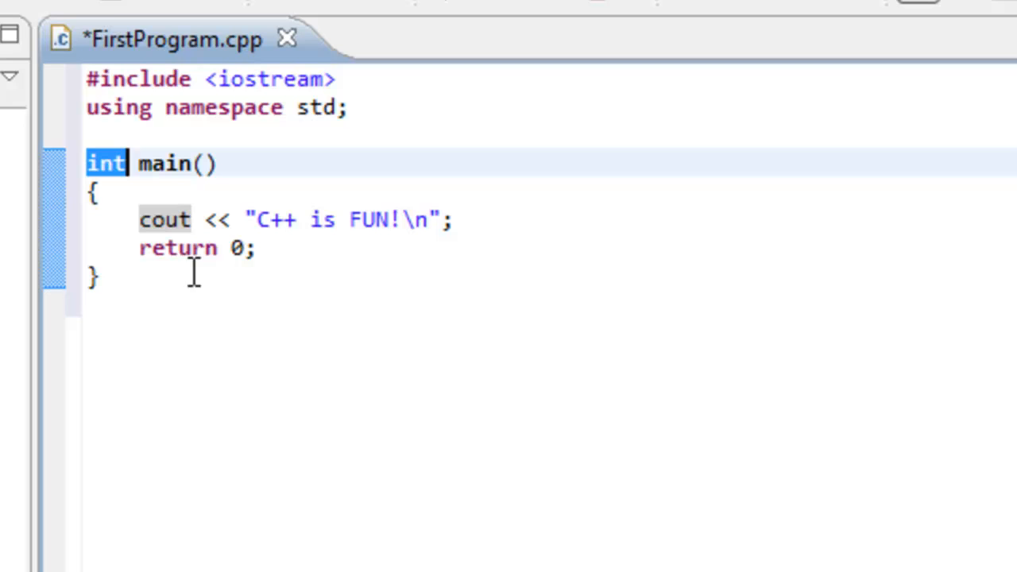
mouse_move(232, 219)
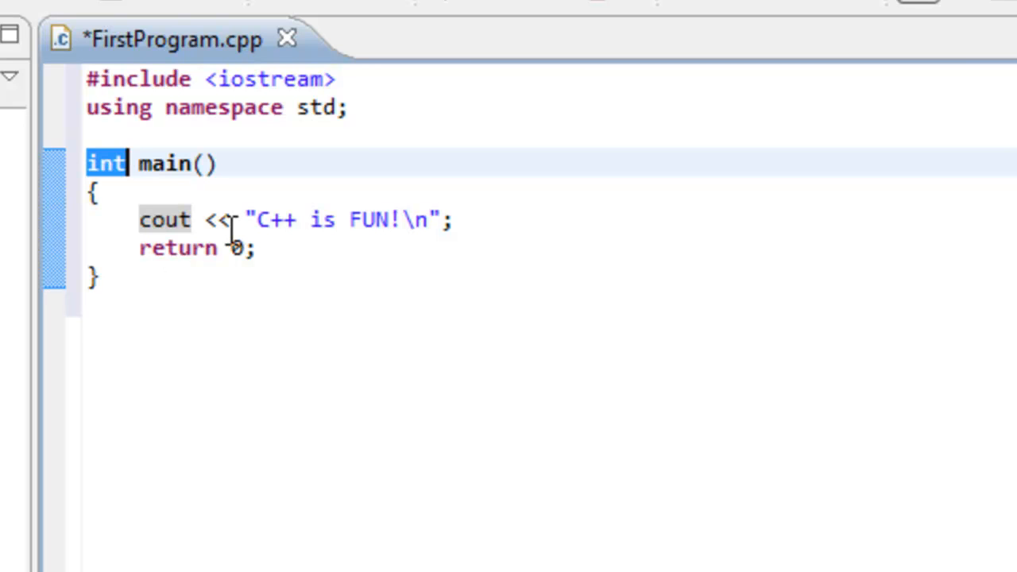
mouse_move(140, 251)
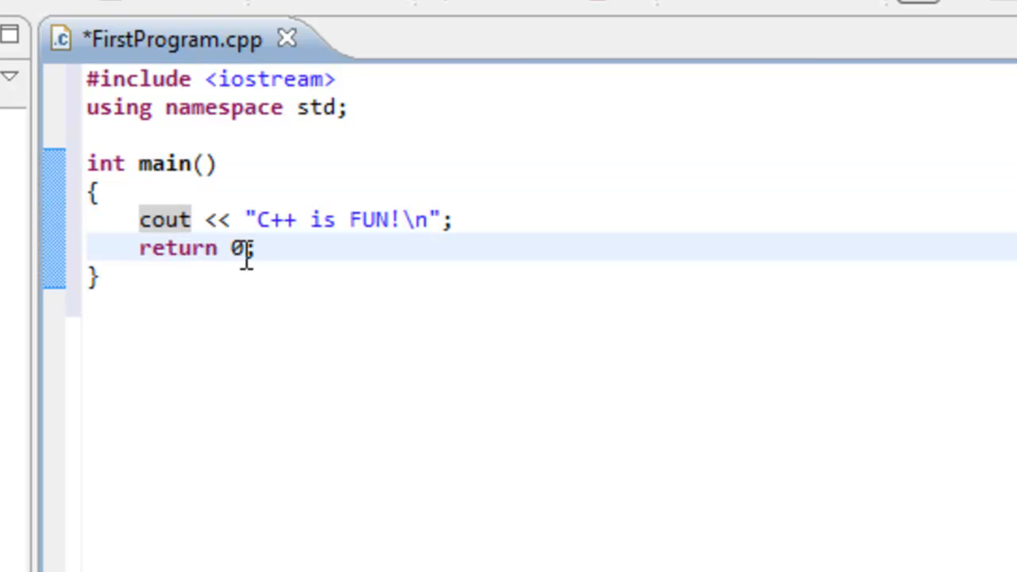
double_click(237, 248)
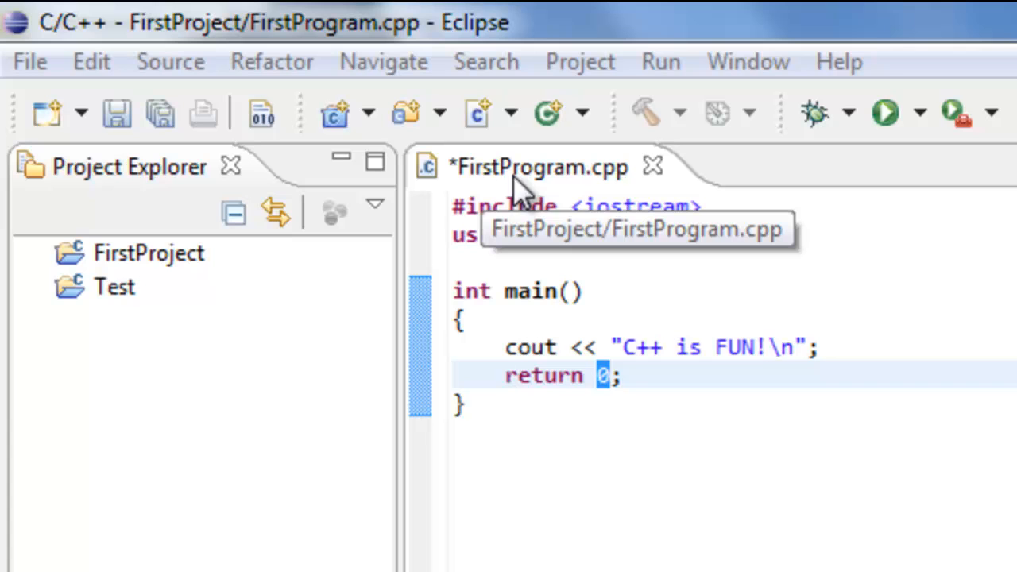
mouse_move(492, 183)
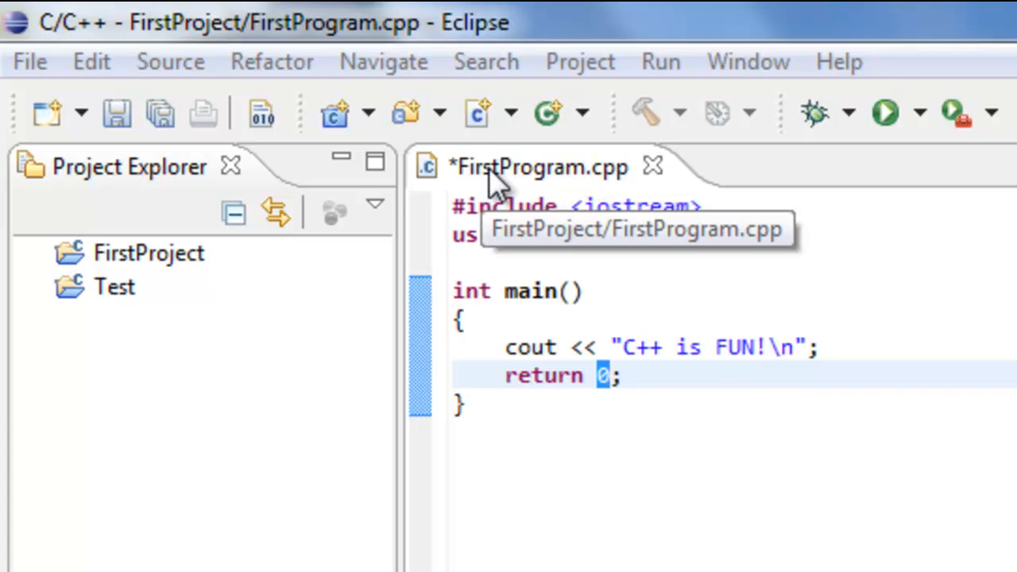
mouse_move(464, 178)
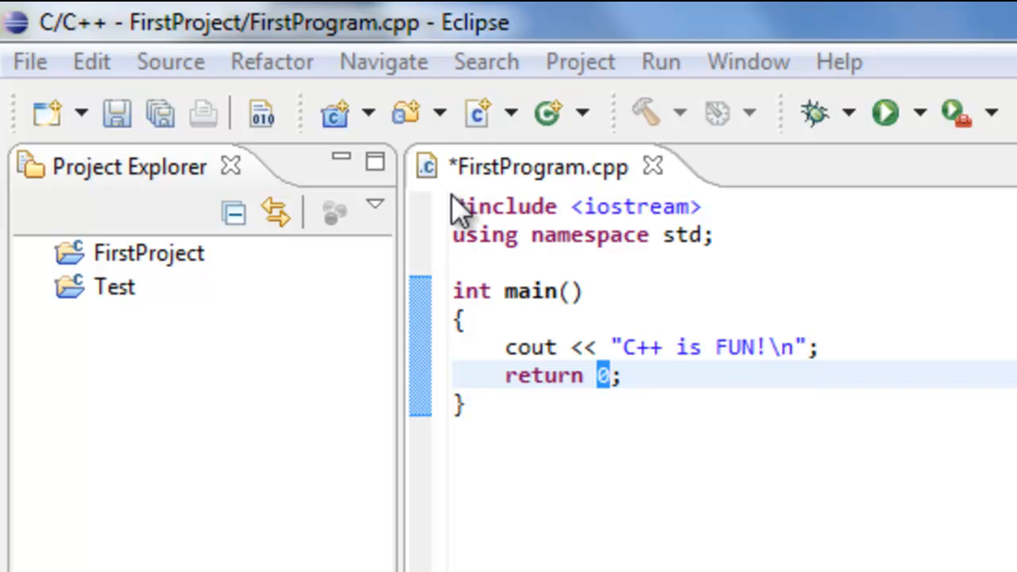
mouse_move(116, 113)
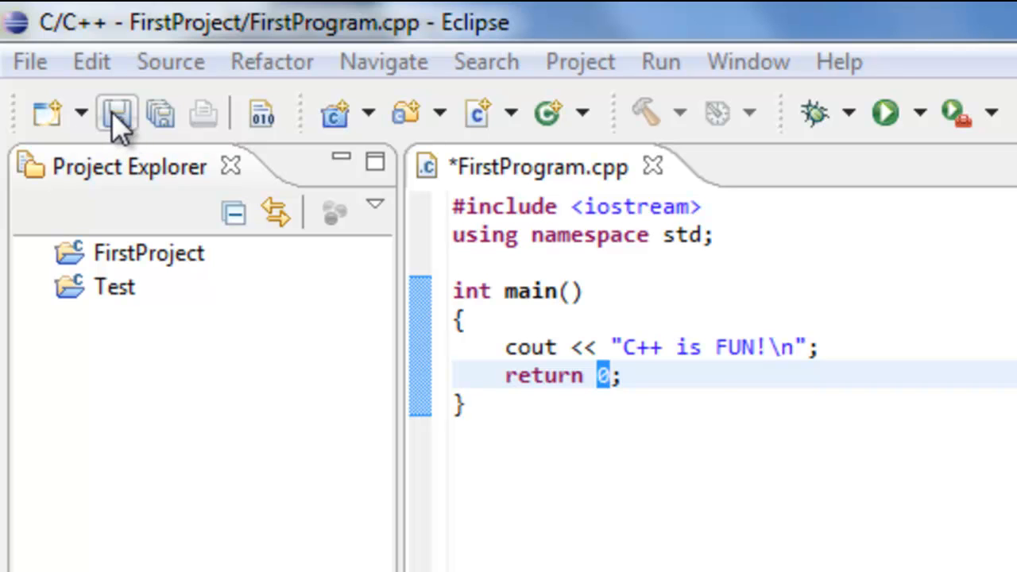
- Save FirstProgram.cpp so its changes are stored in FirstProject
left_click(116, 113)
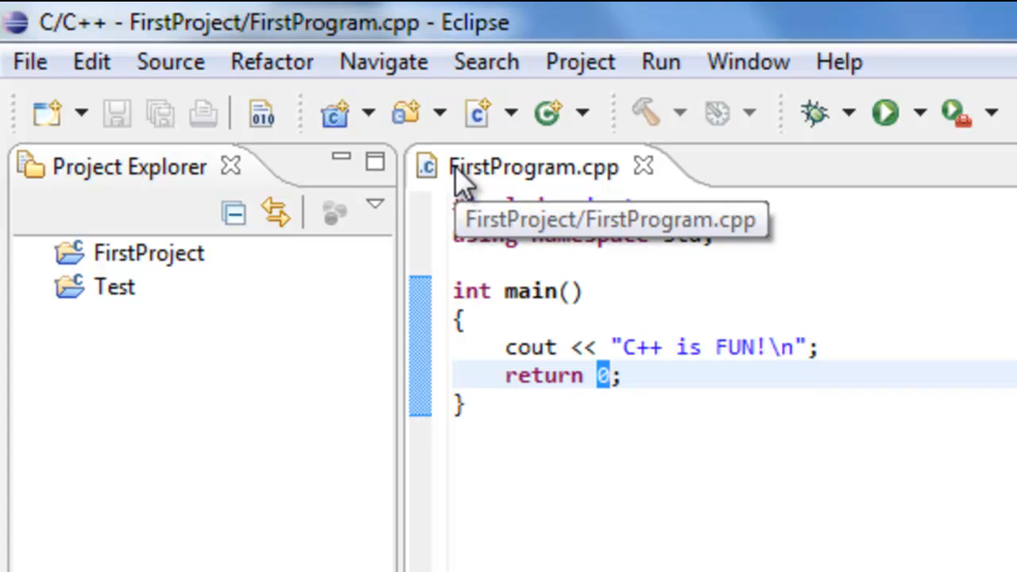
mouse_move(656, 295)
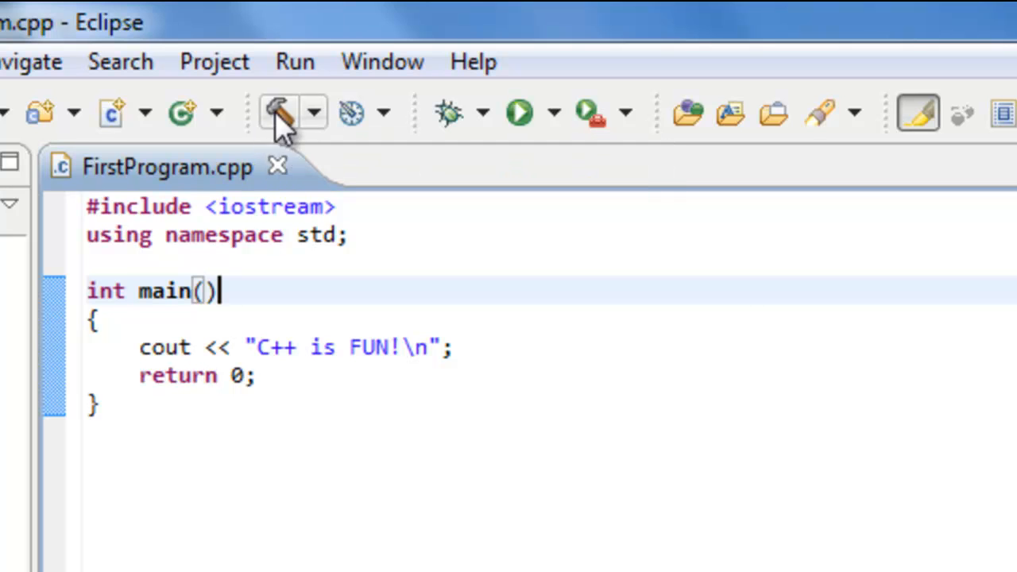
mouse_move(287, 226)
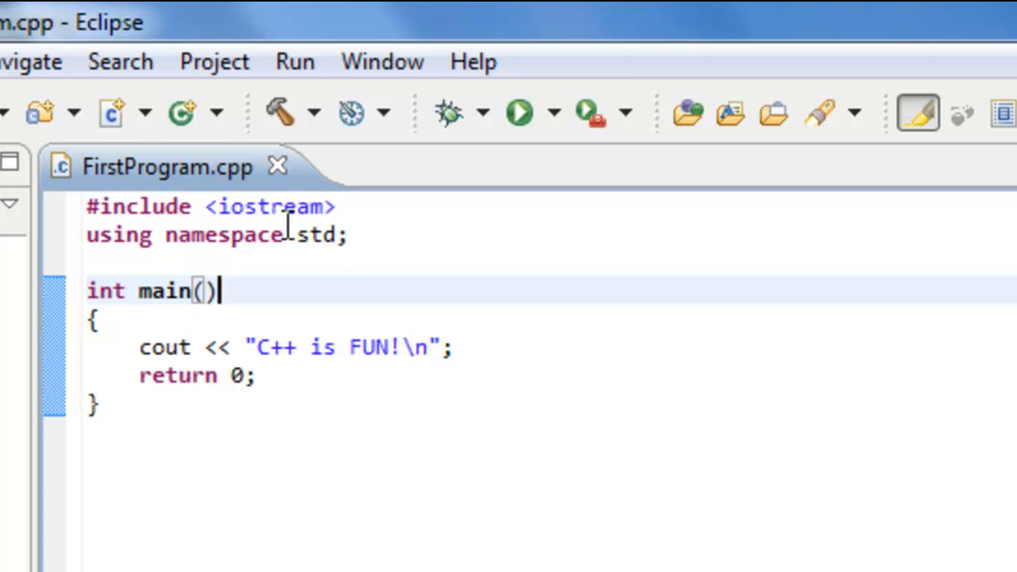
mouse_move(341, 289)
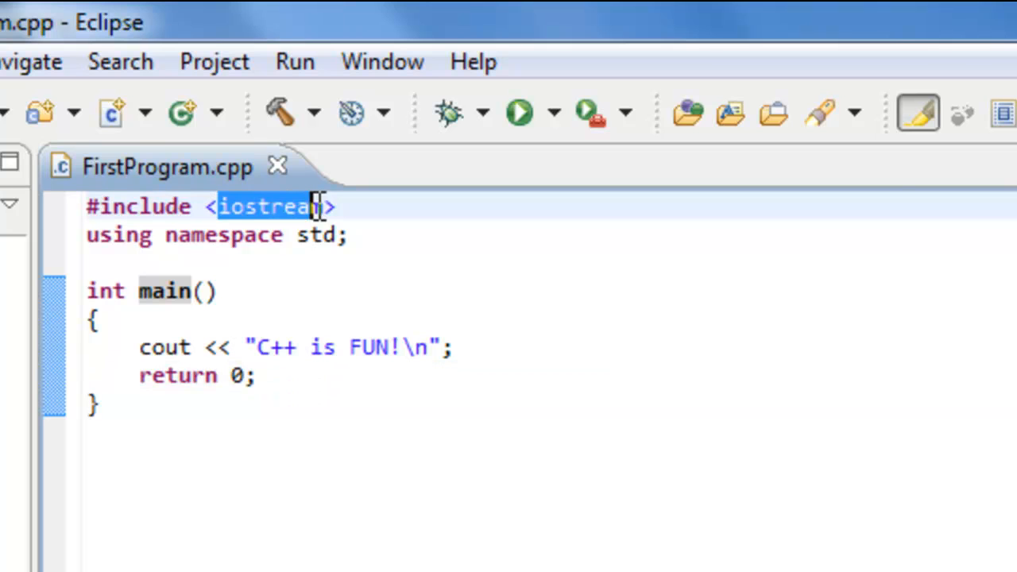
- Build FirstProject in its Debug configuration to produce FirstProject.exe
left_click(373, 404)
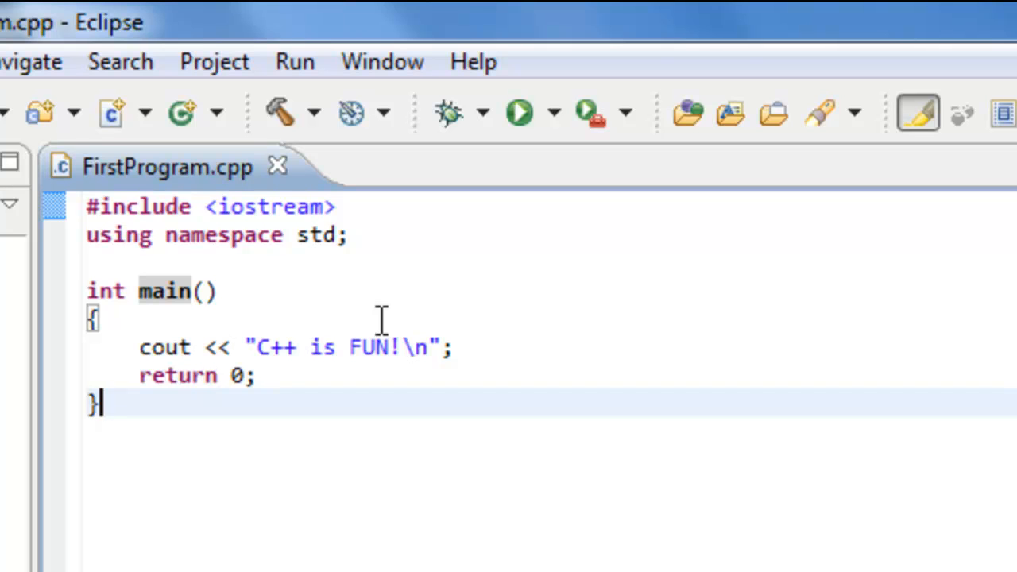
mouse_move(278, 112)
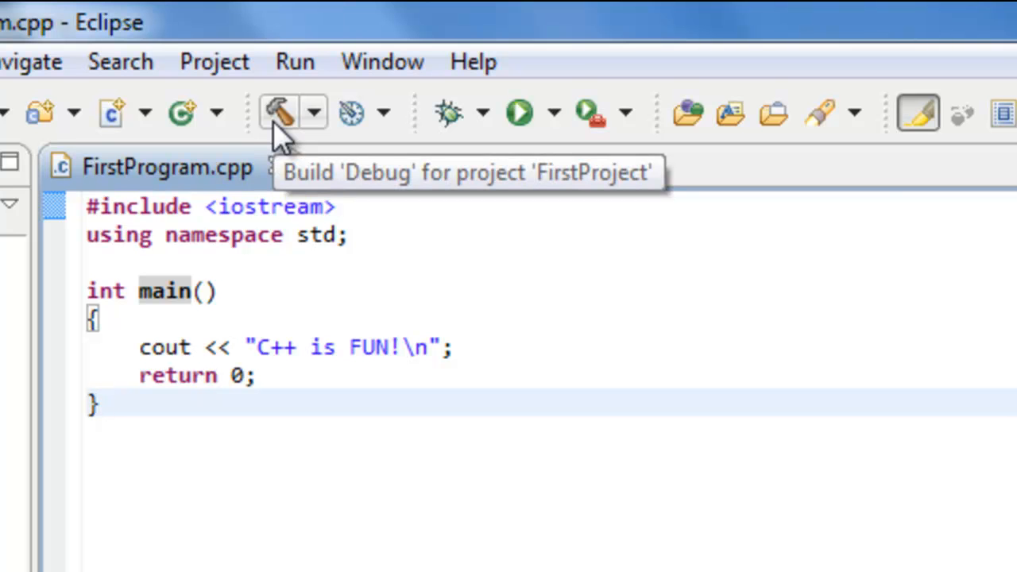
left_click(279, 111)
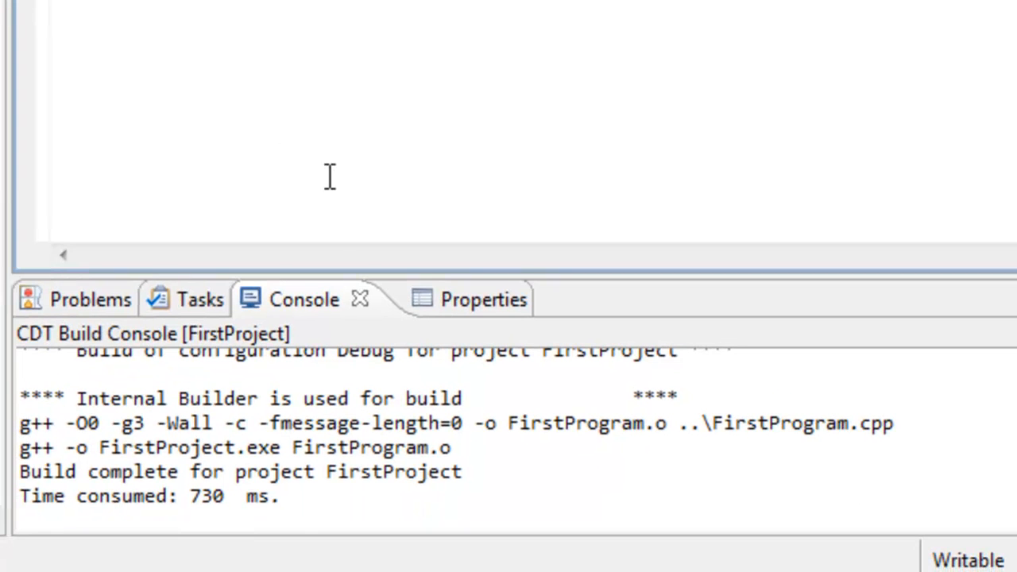
mouse_move(421, 488)
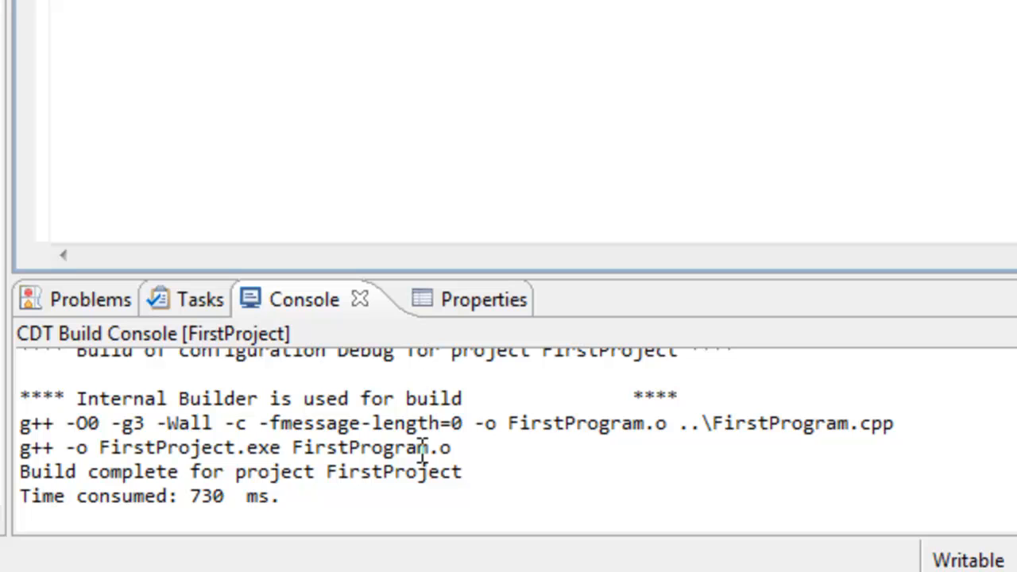
mouse_move(25, 421)
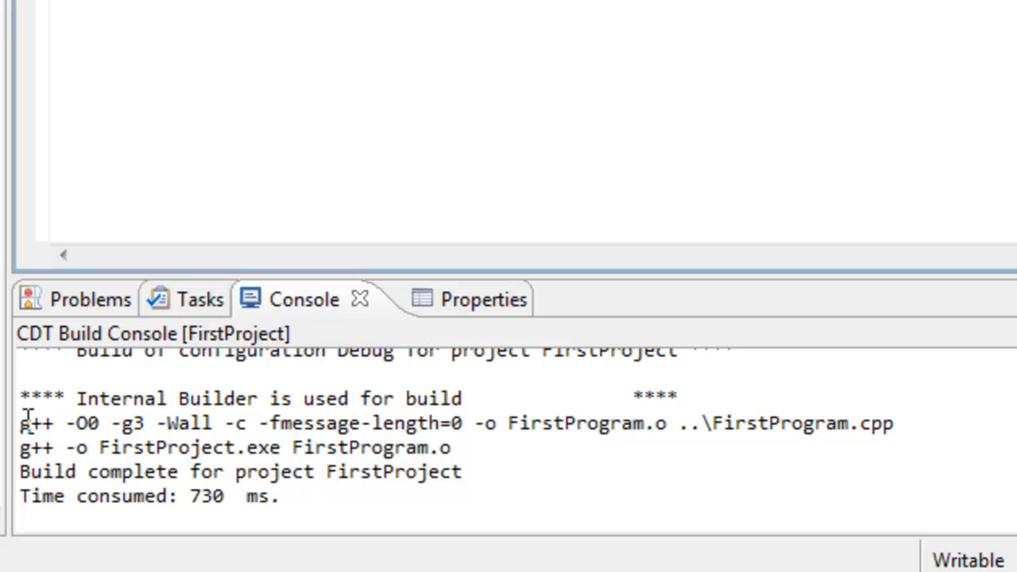
mouse_move(68, 416)
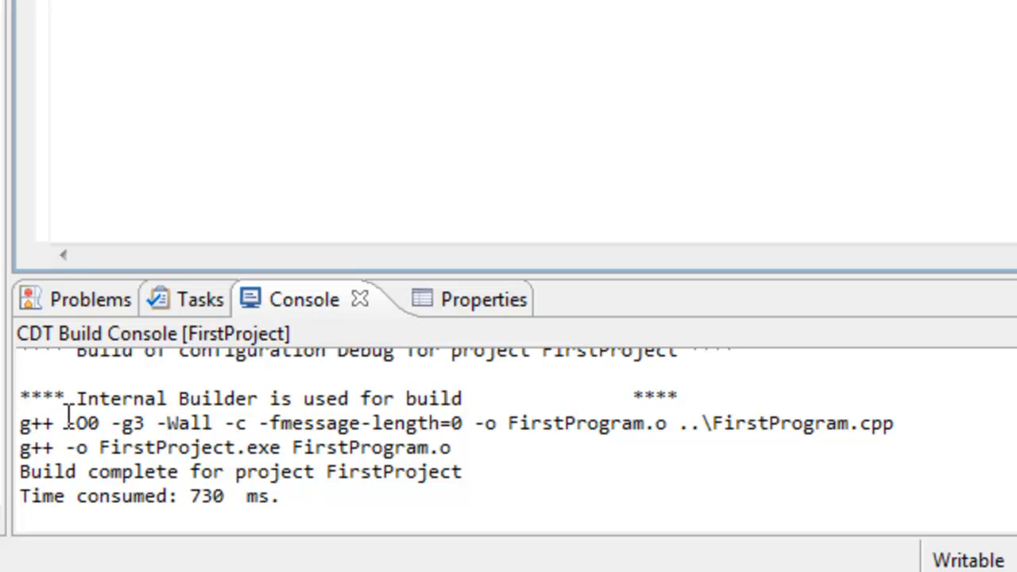
mouse_move(187, 399)
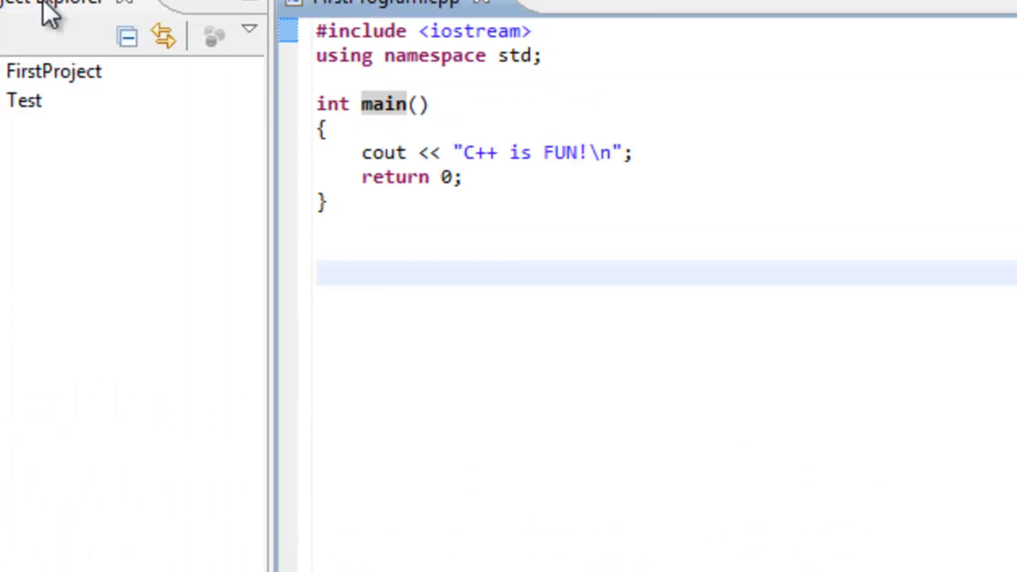
- Expand FirstProject and its Binaries folder and select the built FirstProject.exe
left_click(44, 203)
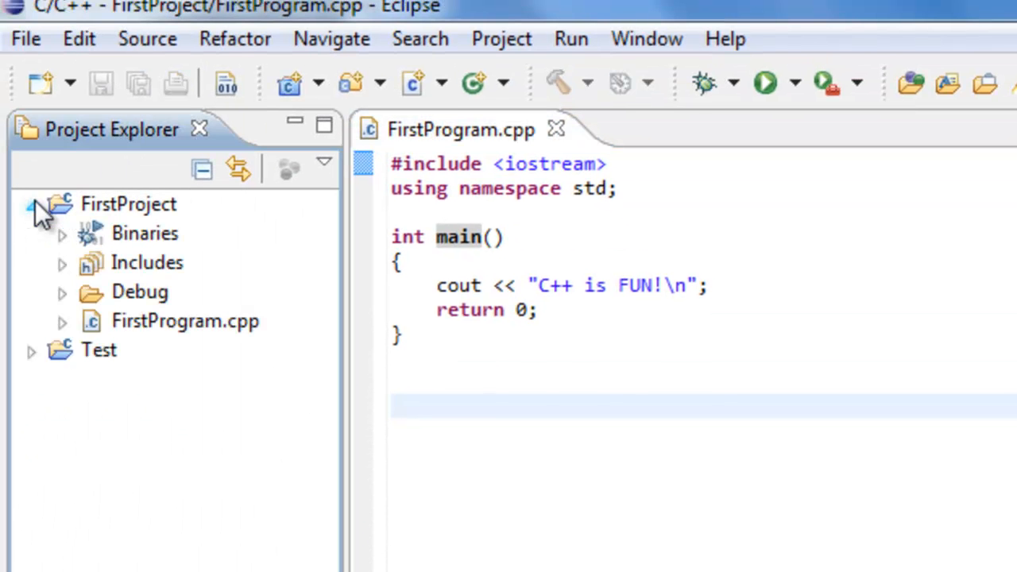
left_click(127, 203)
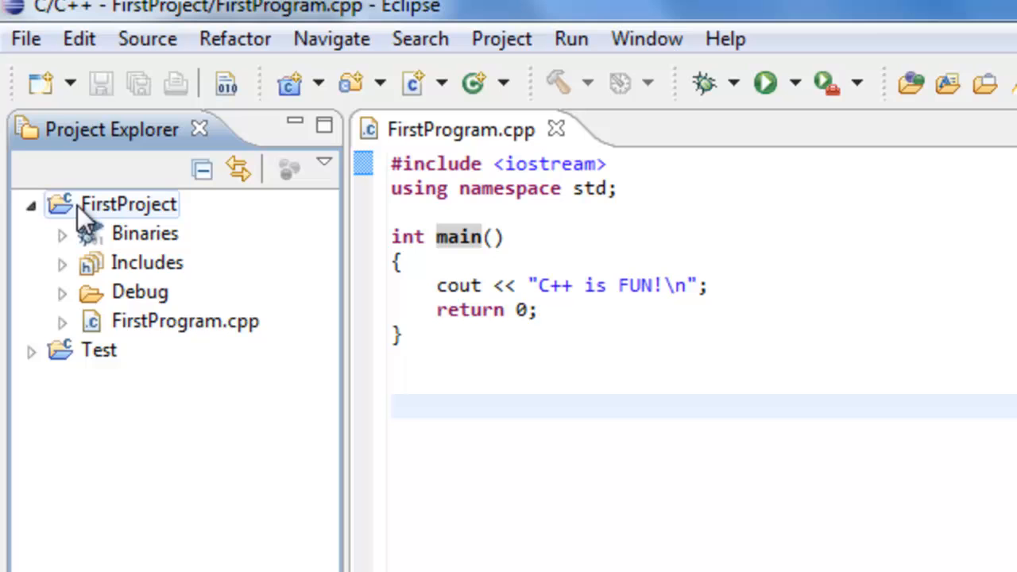
left_click(31, 204)
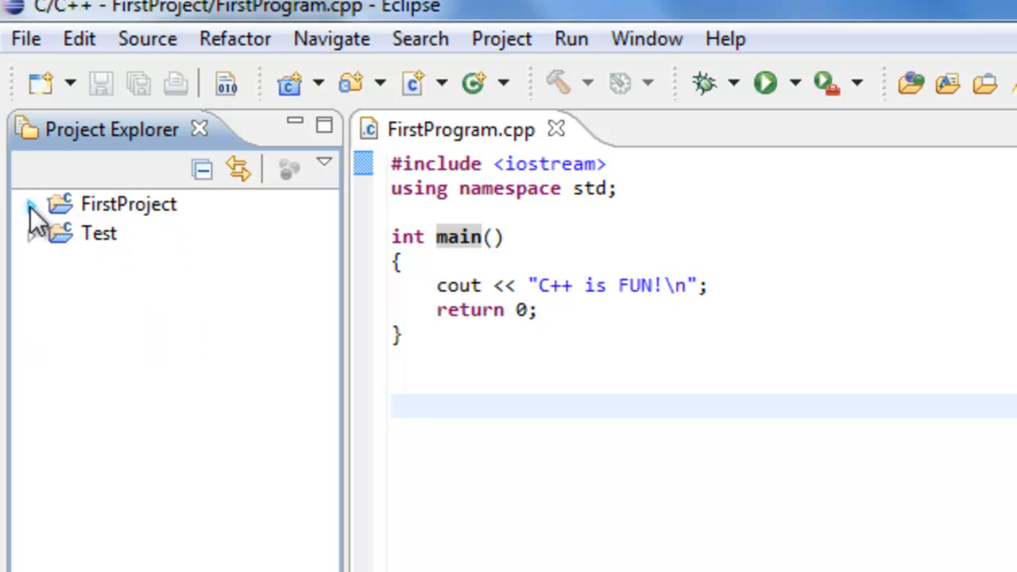
mouse_move(39, 223)
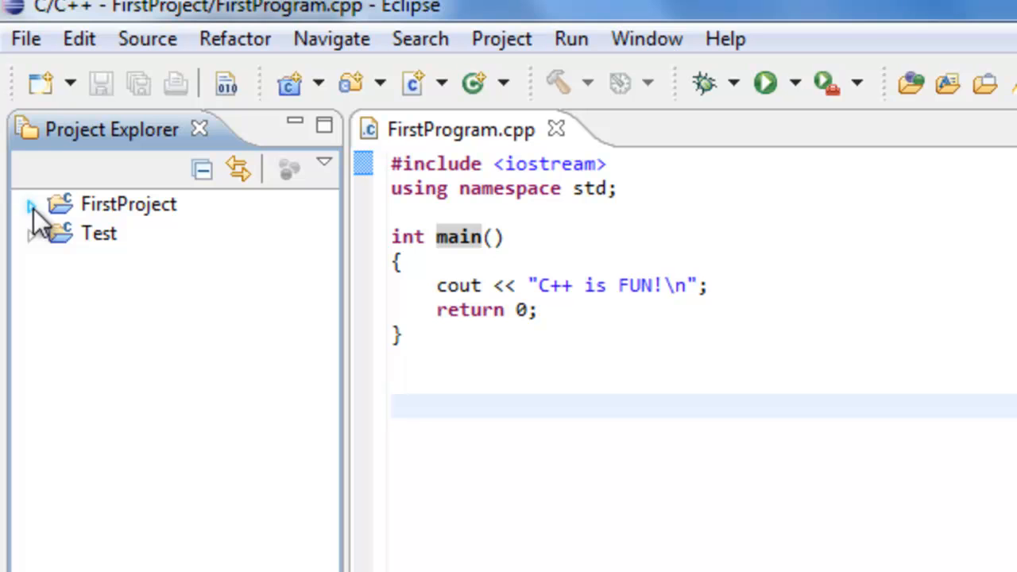
left_click(30, 204)
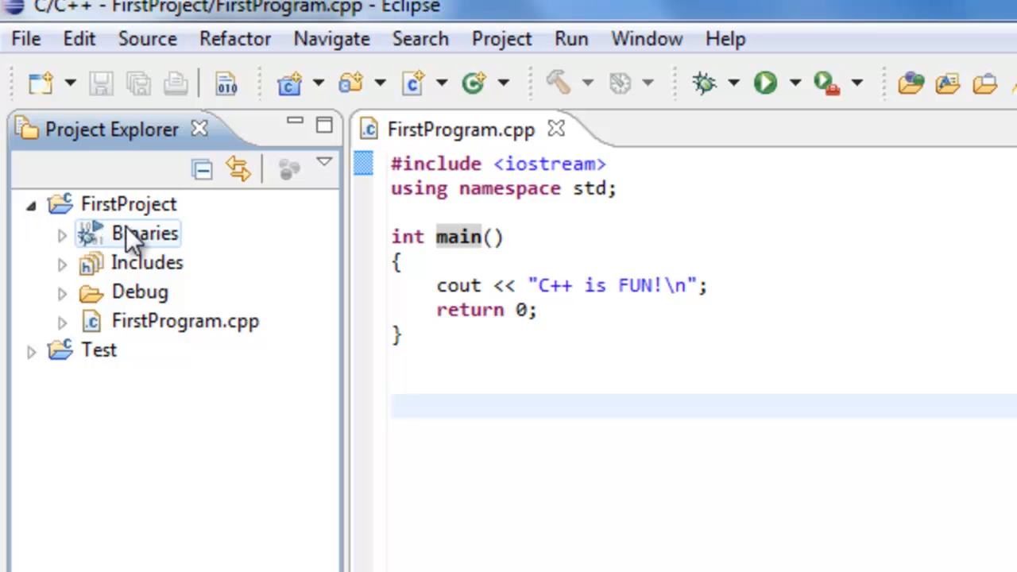
mouse_move(142, 252)
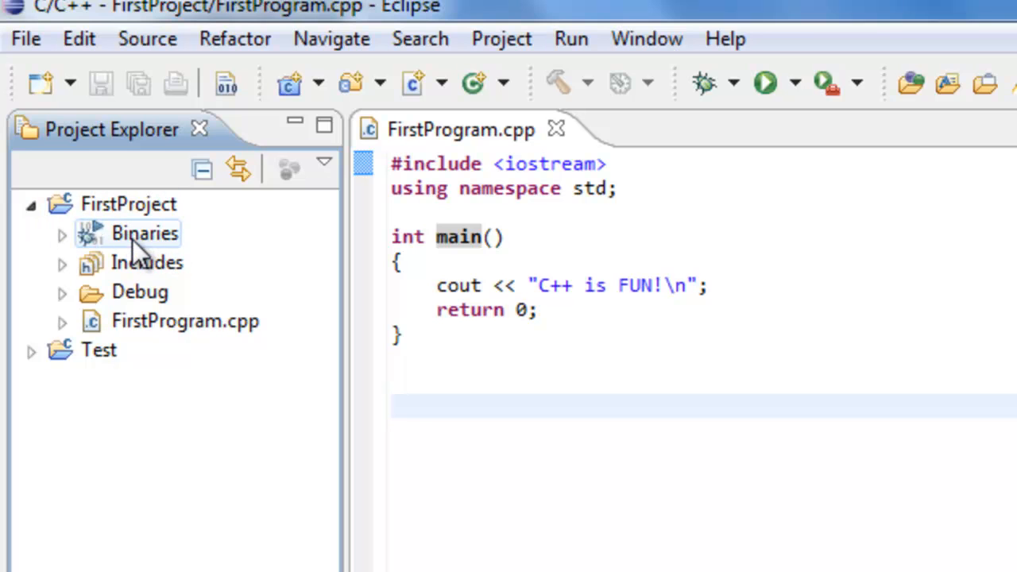
left_click(62, 232)
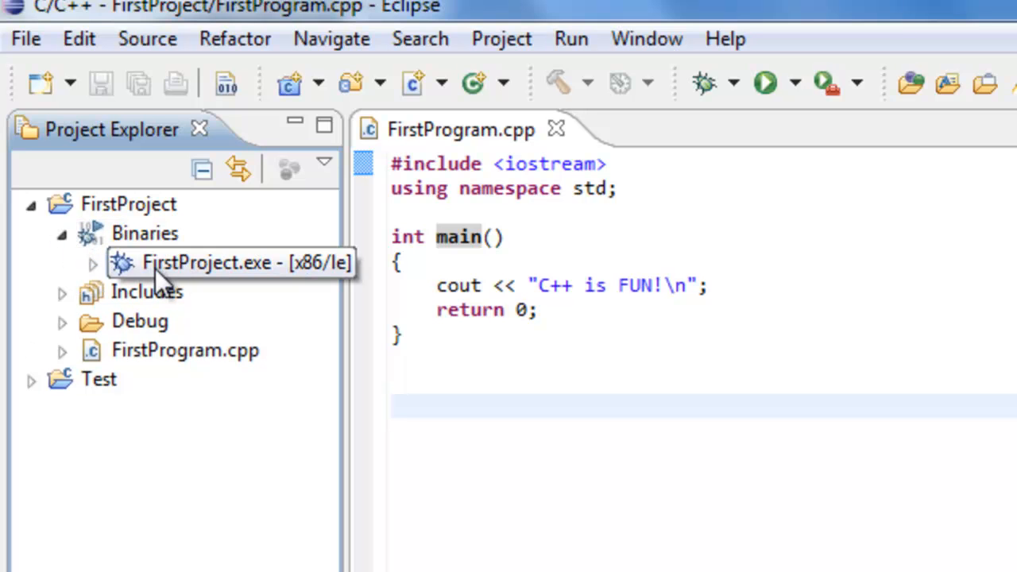
mouse_move(255, 283)
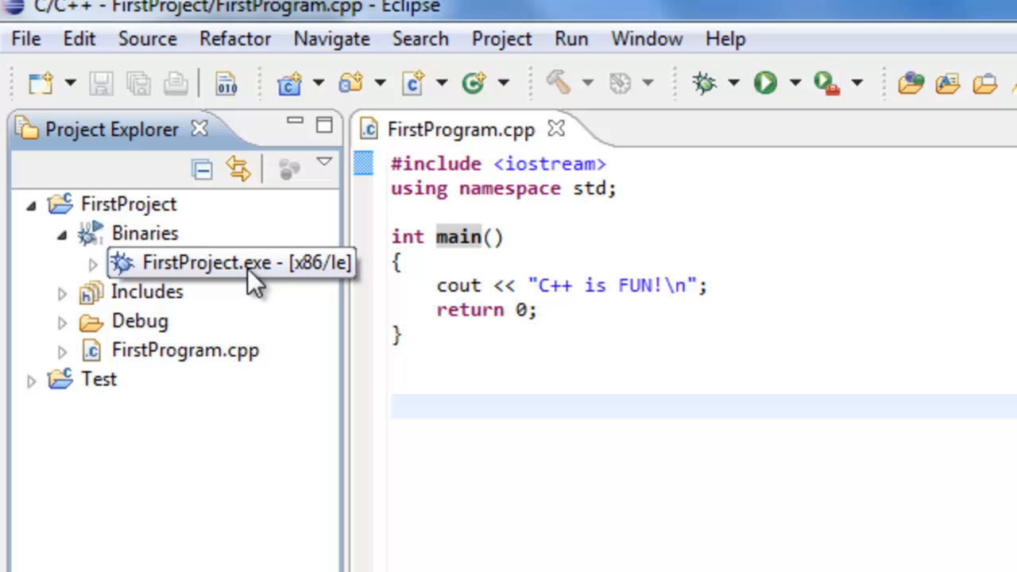
mouse_move(318, 278)
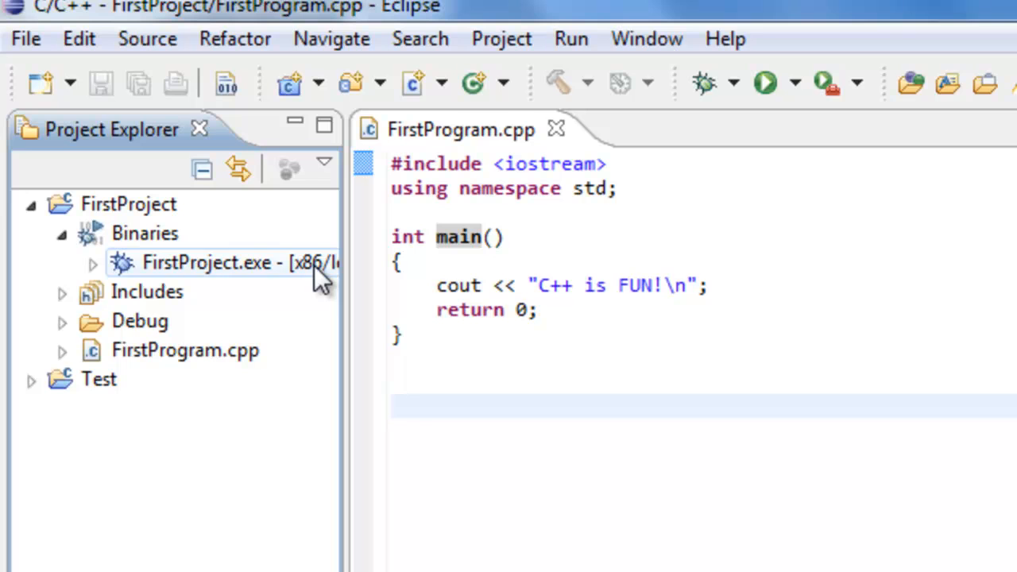
left_click(733, 381)
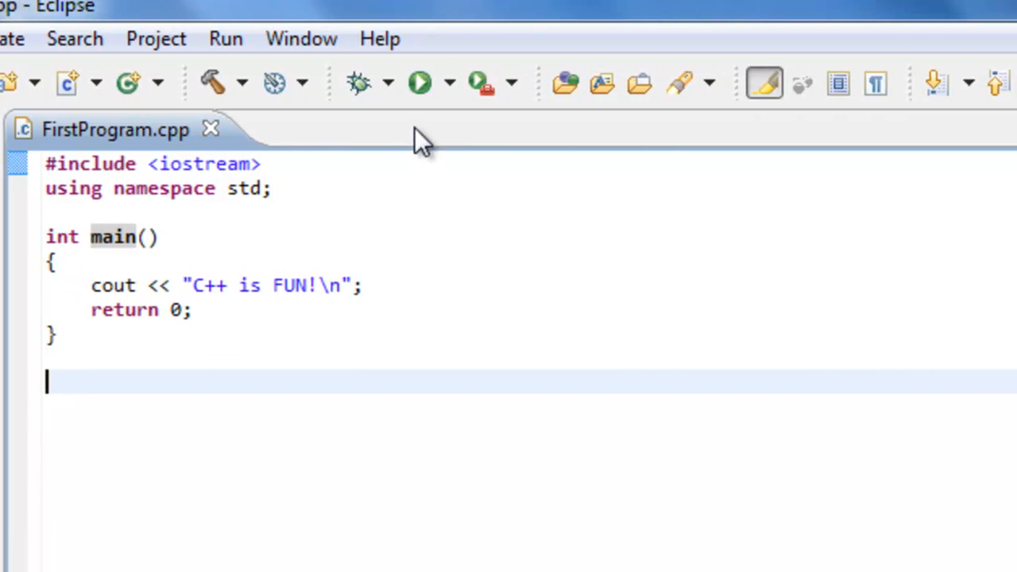
mouse_move(419, 83)
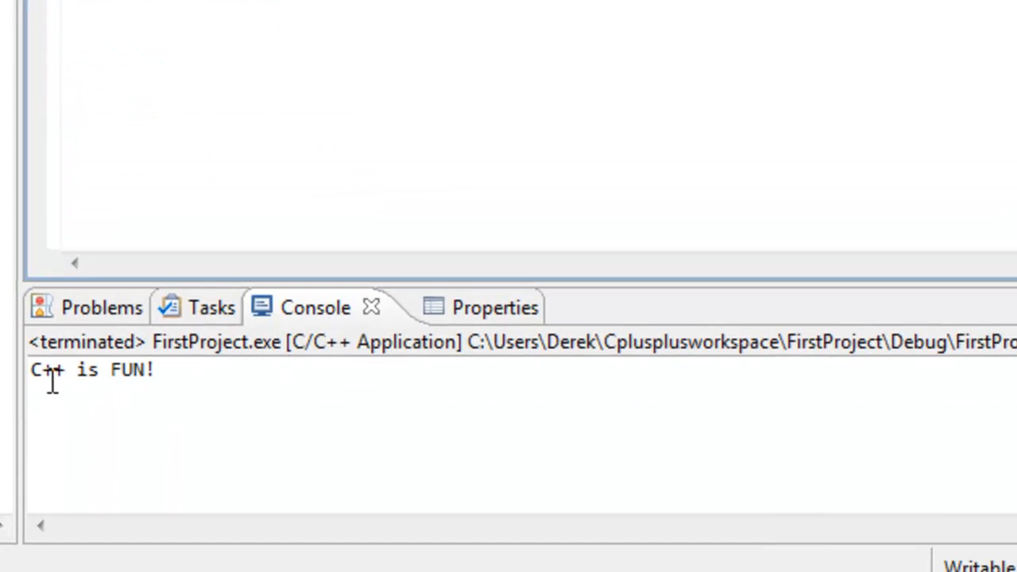
mouse_move(123, 381)
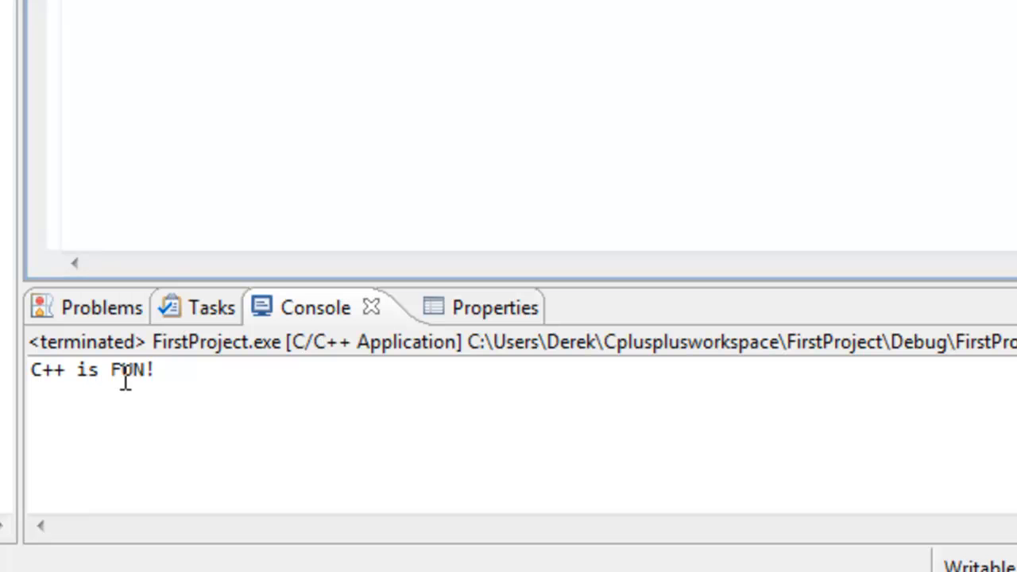
mouse_move(162, 373)
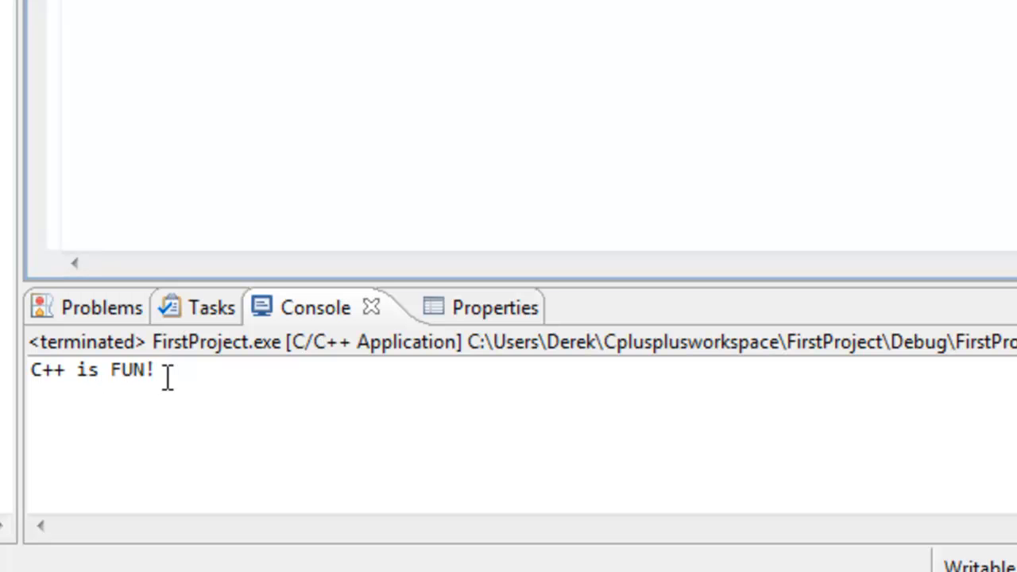